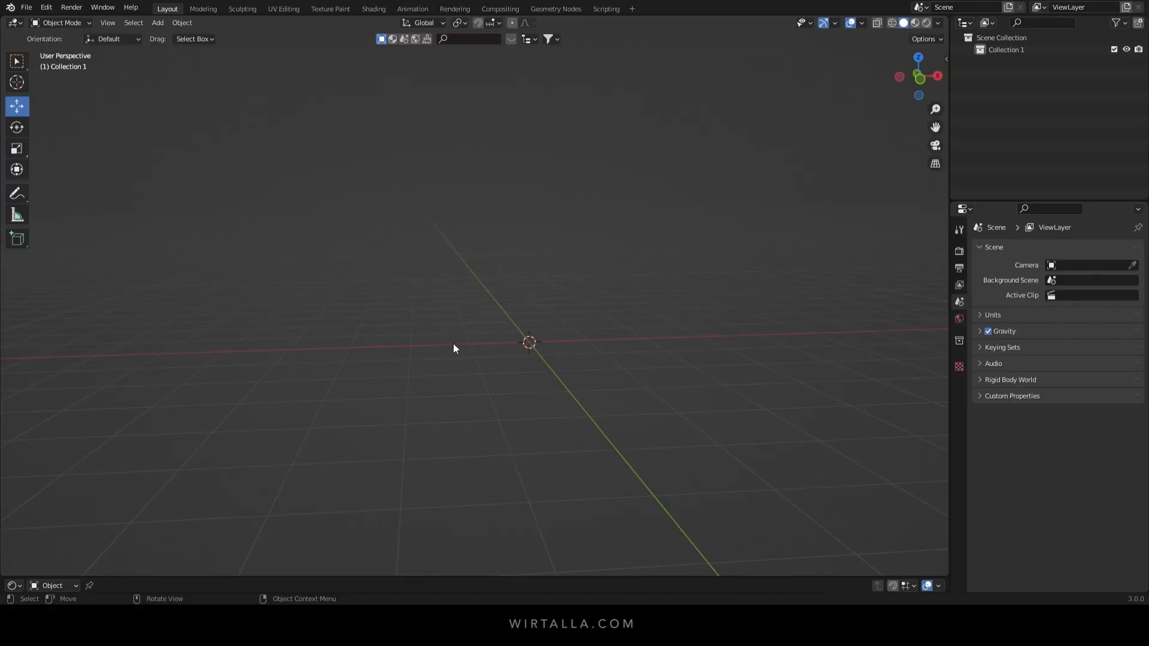
Confirm the render engine is Cycles with the device set to GPU Compute
click(959, 250)
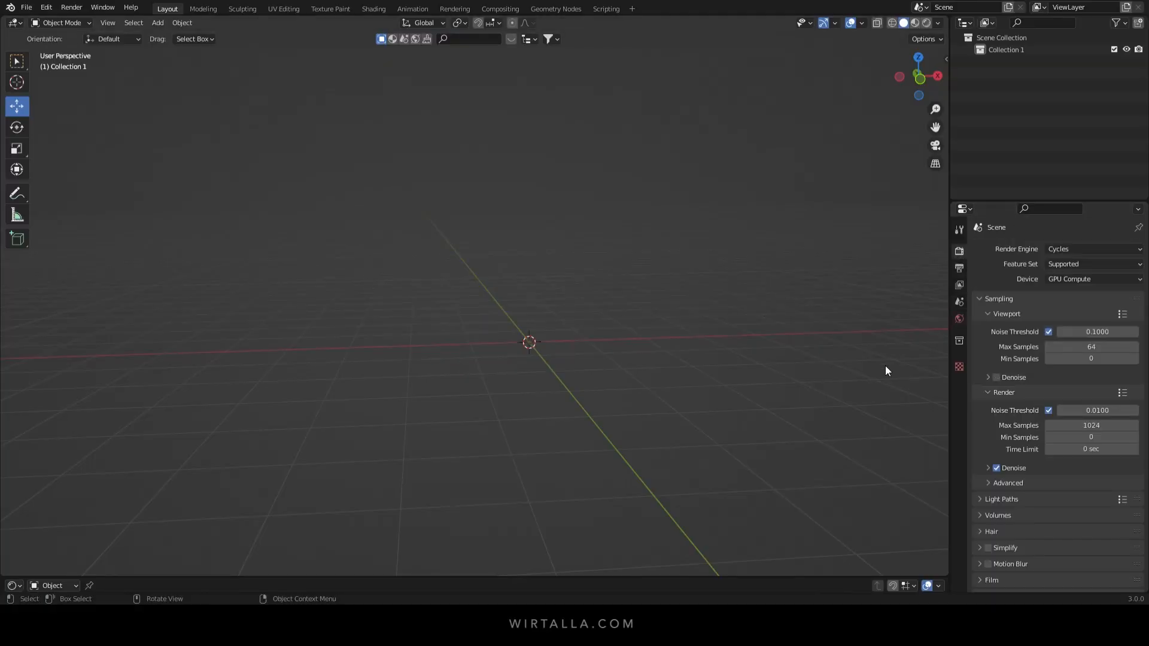
click(1091, 249)
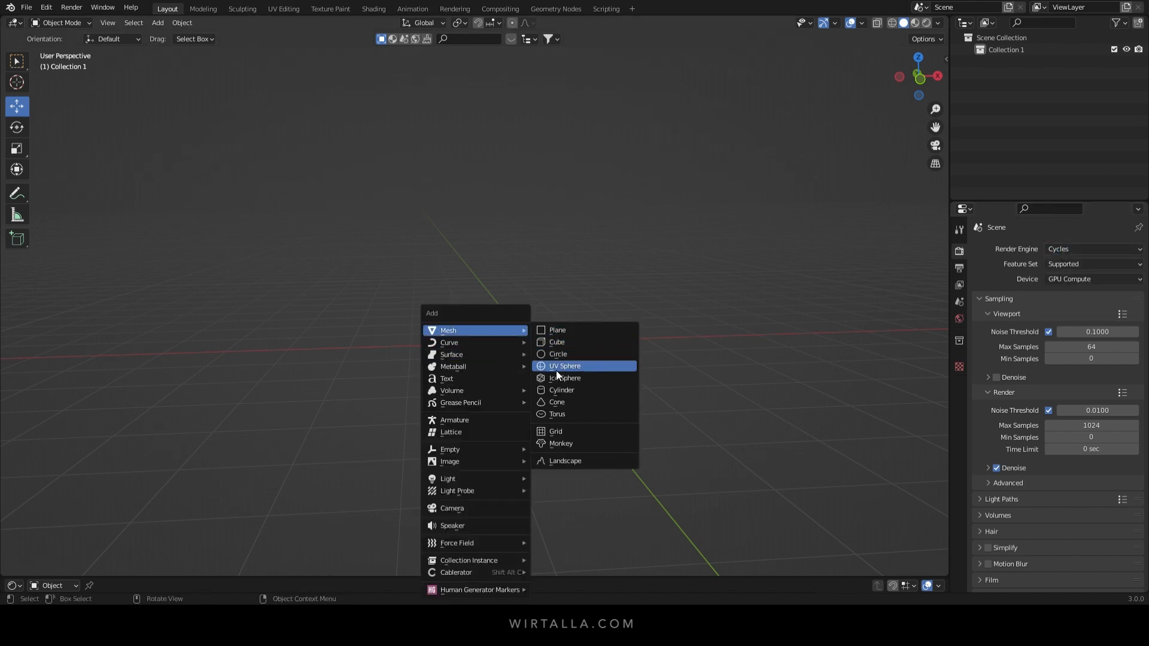
Add a UV sphere mesh at the scene origin
click(564, 367)
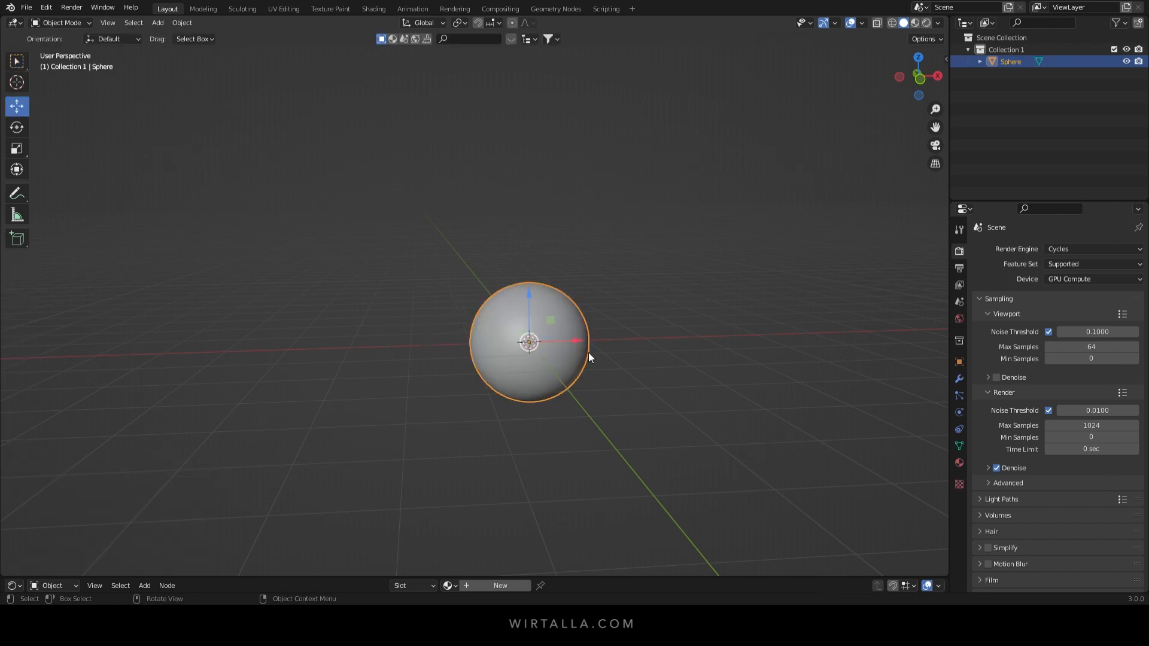
Add a hair particle system to the sphere with 8 m hair length and 50 segments
click(959, 378)
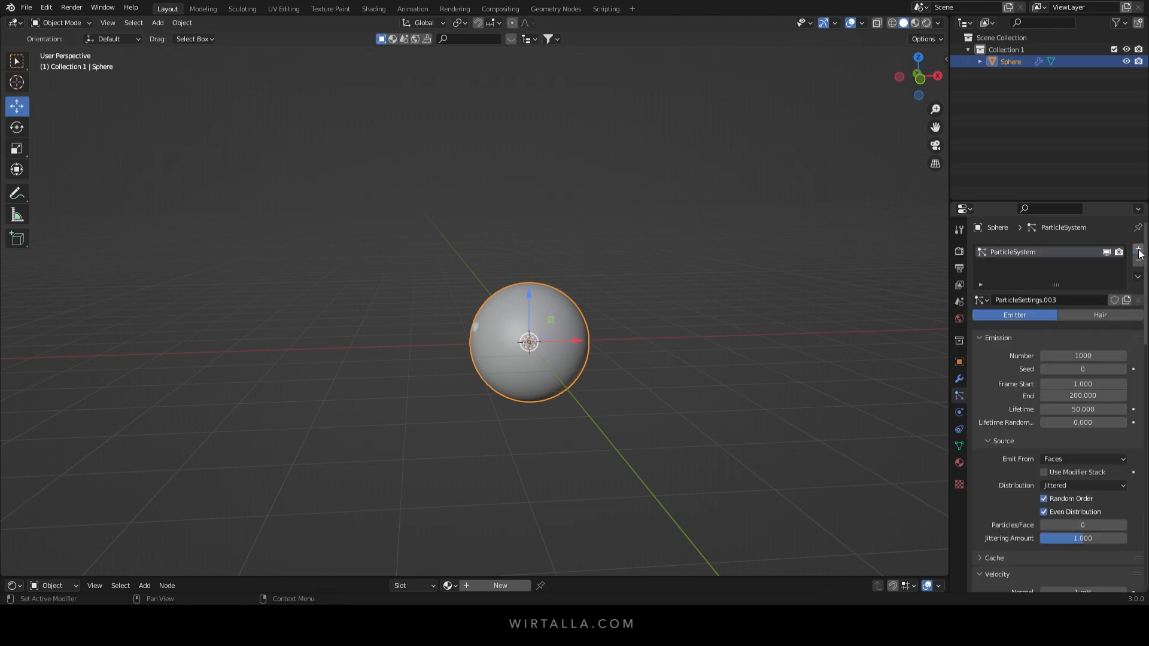
click(1099, 315)
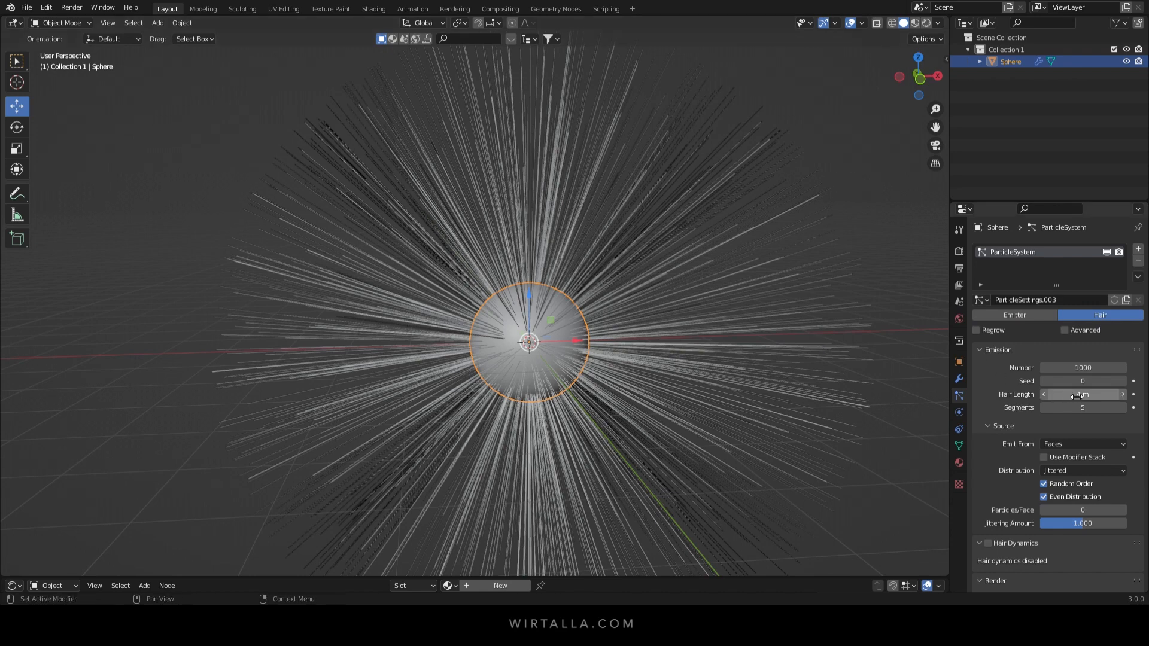
drag(1070, 394, 1092, 394)
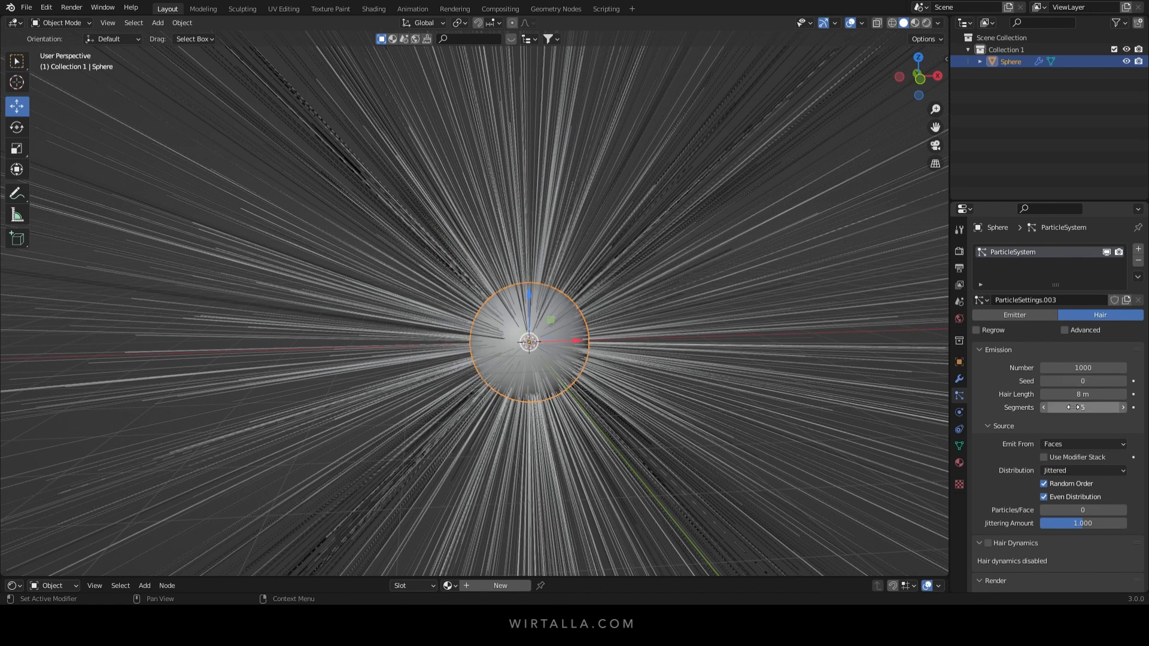
drag(1070, 407, 1091, 407)
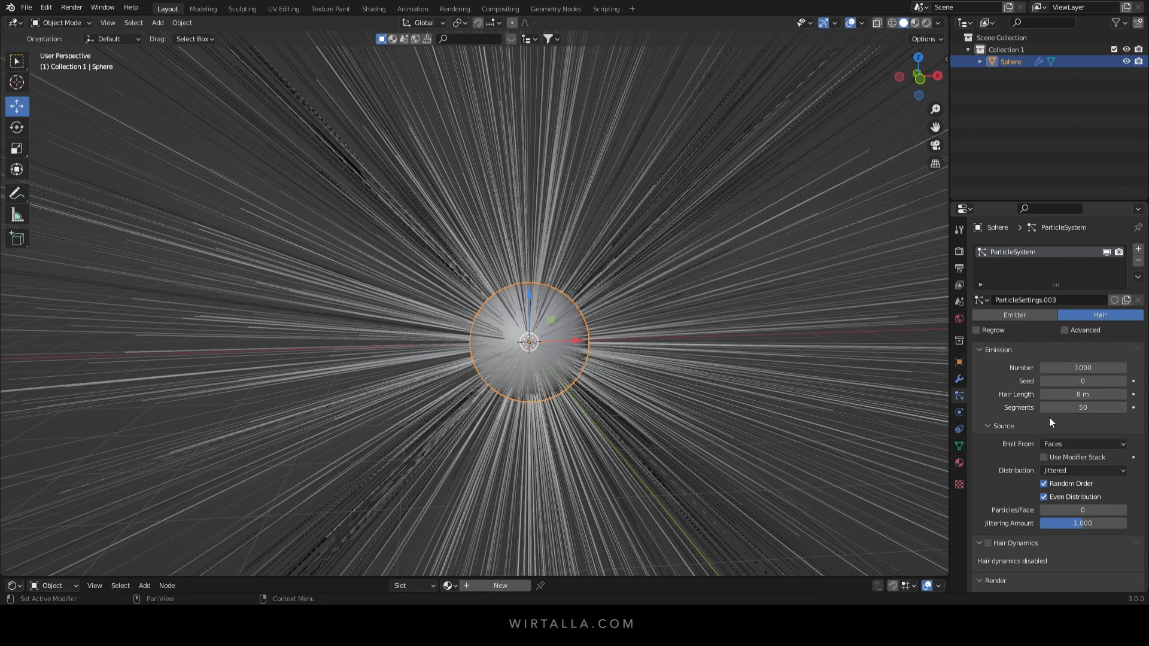
Enable Advanced and emit the hair from the sphere's volume
click(1082, 443)
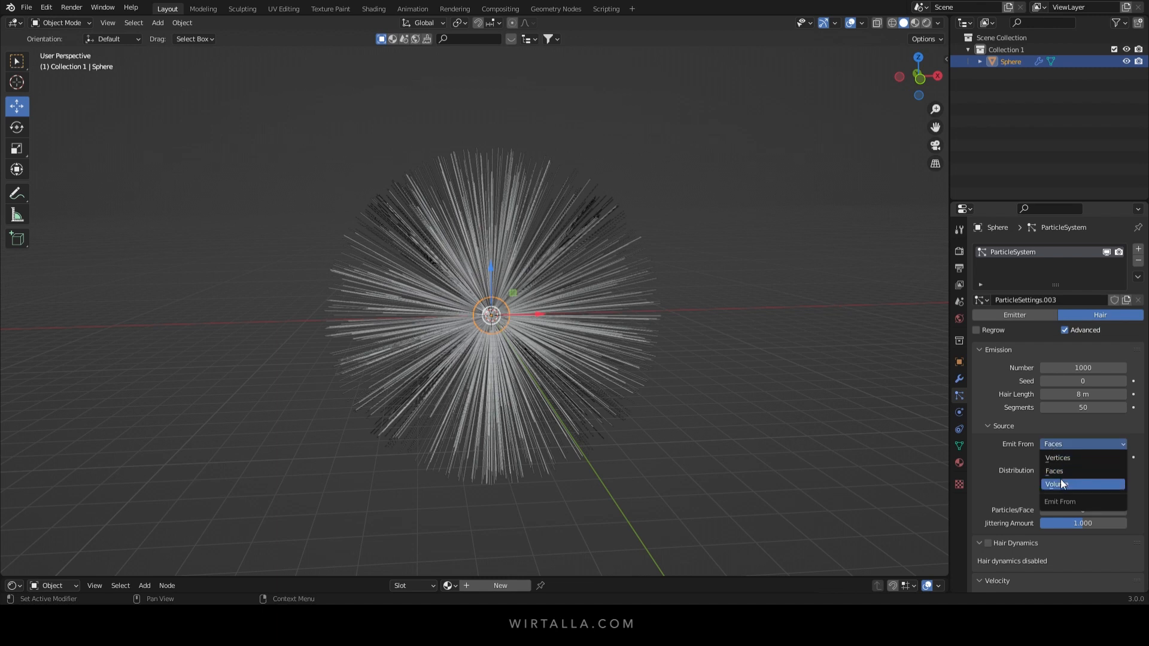
click(1060, 483)
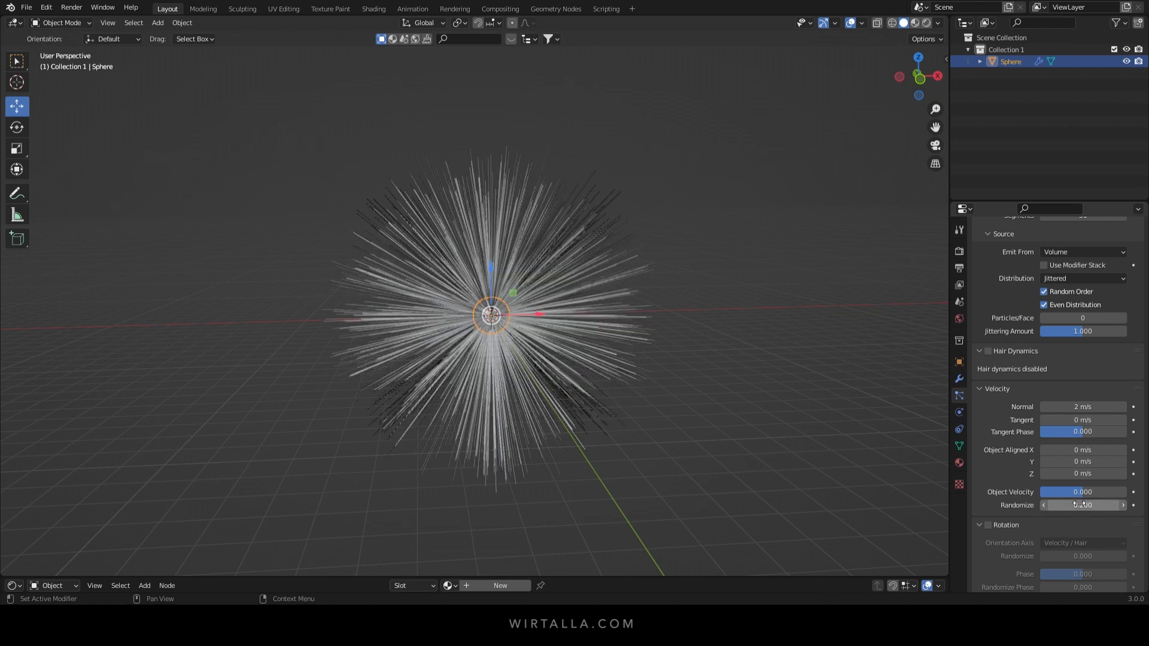
scroll(down, 3)
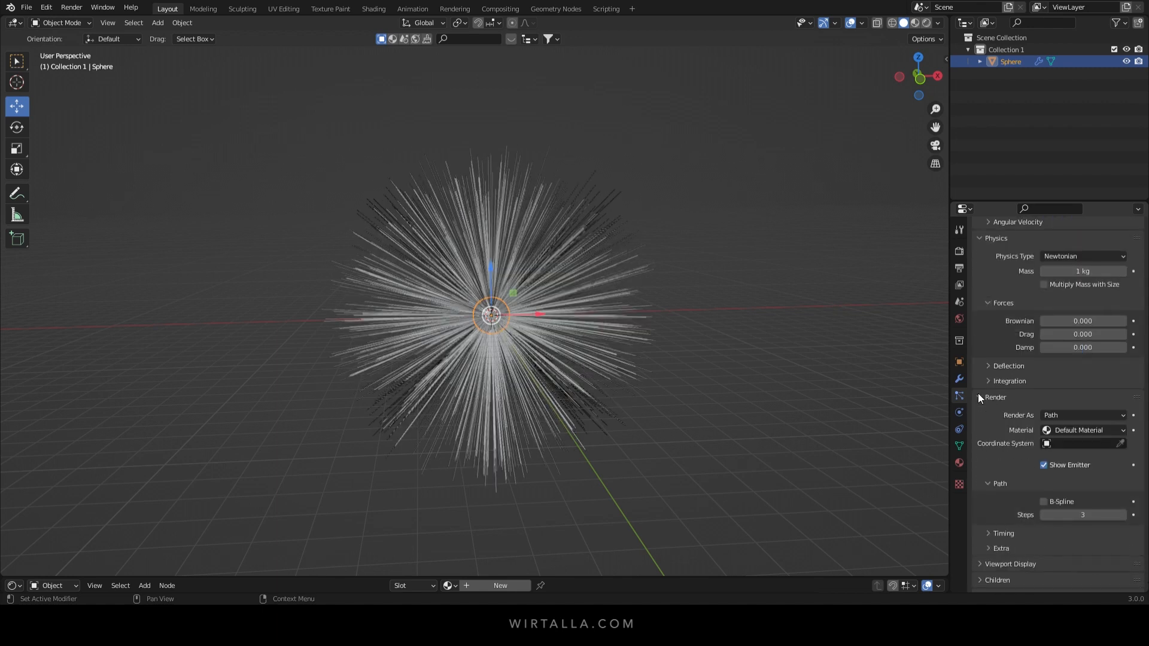
scroll(down, 3)
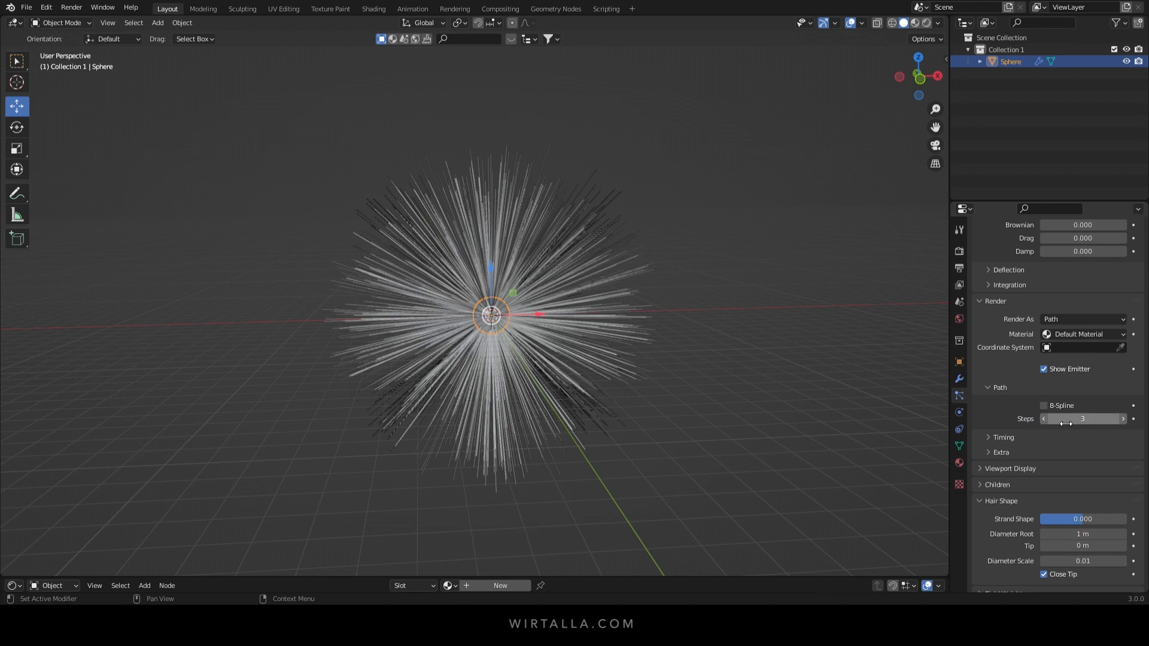
Render the hair paths as B-Spline with 9 steps
drag(1056, 419, 1092, 419)
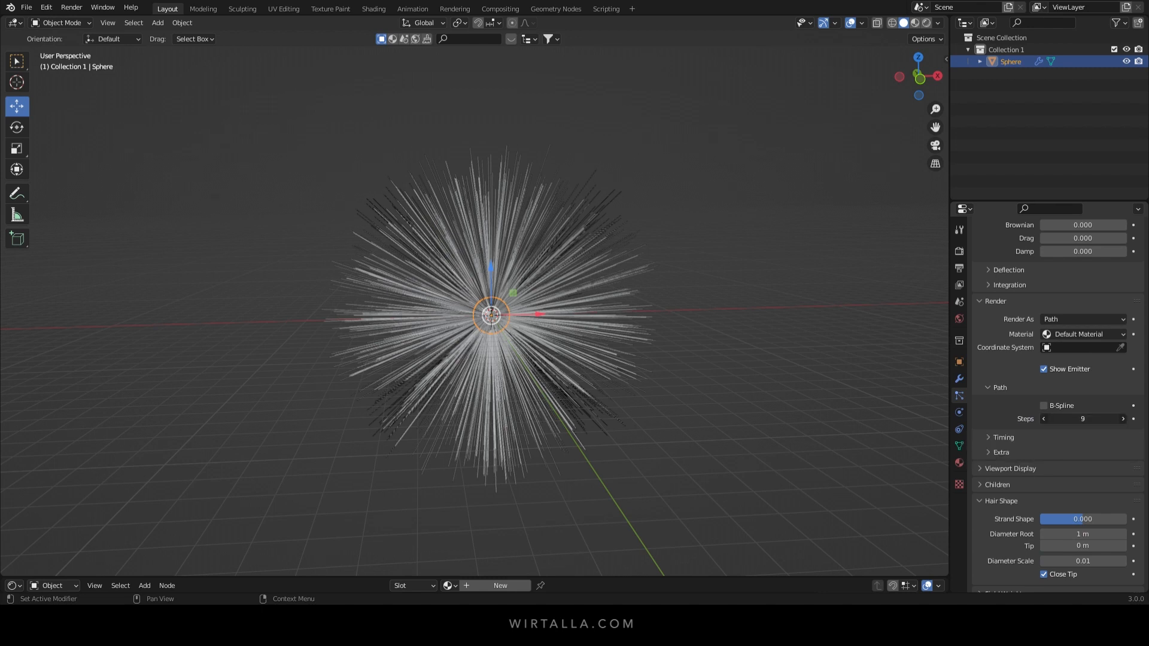
click(1044, 406)
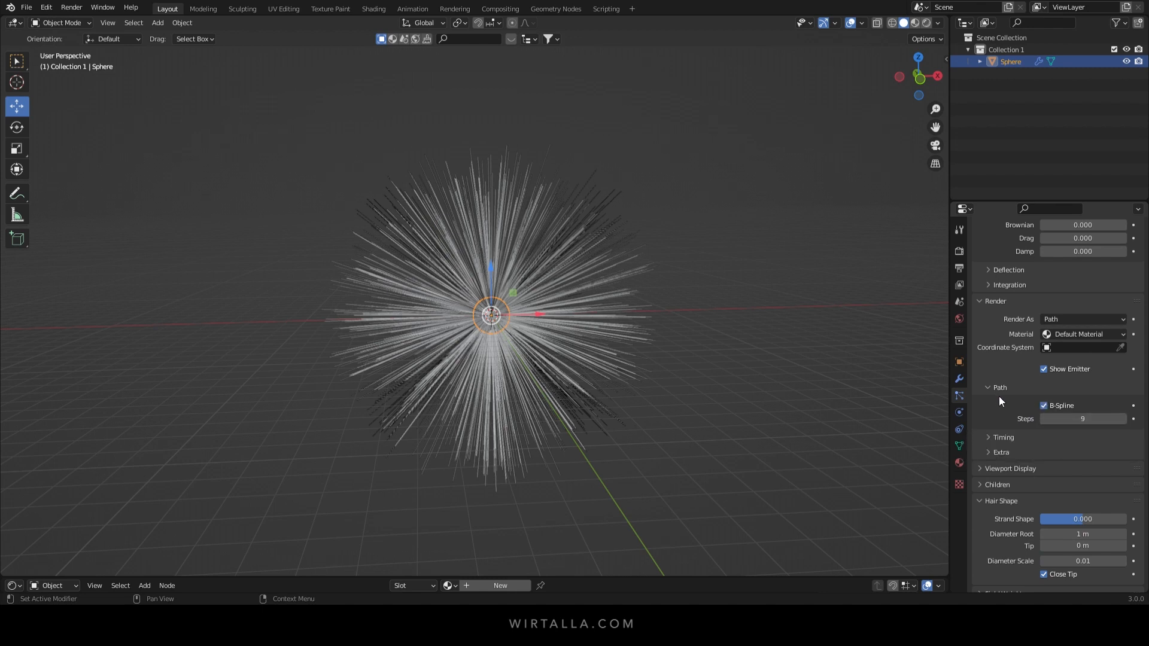
click(1010, 468)
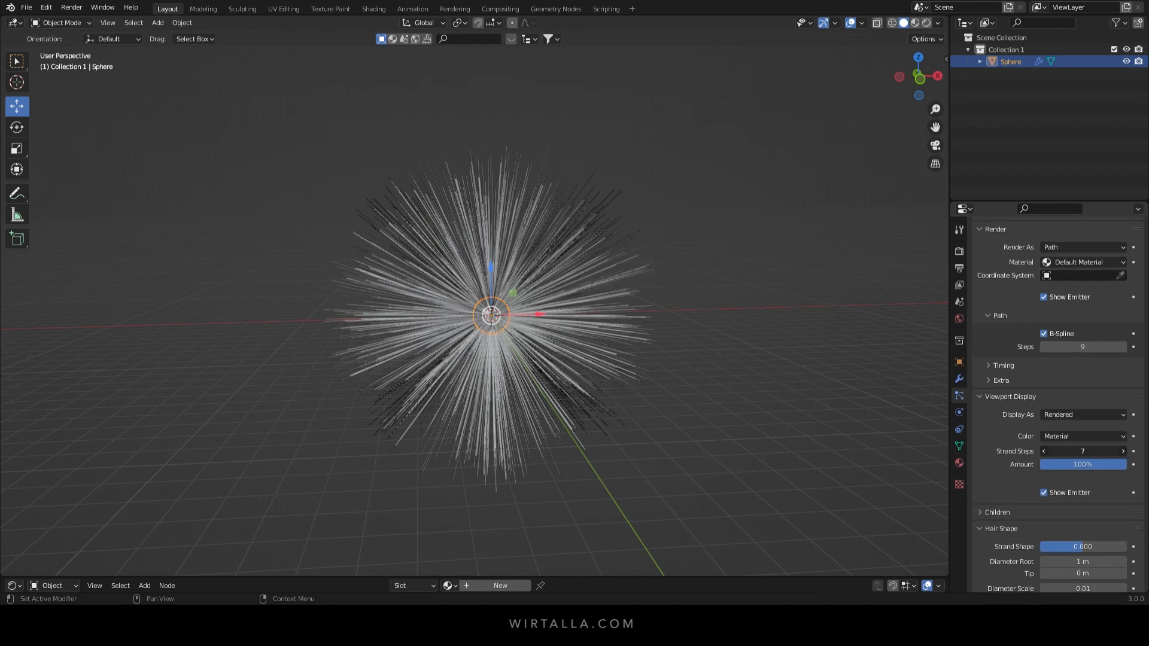
scroll(down, 3)
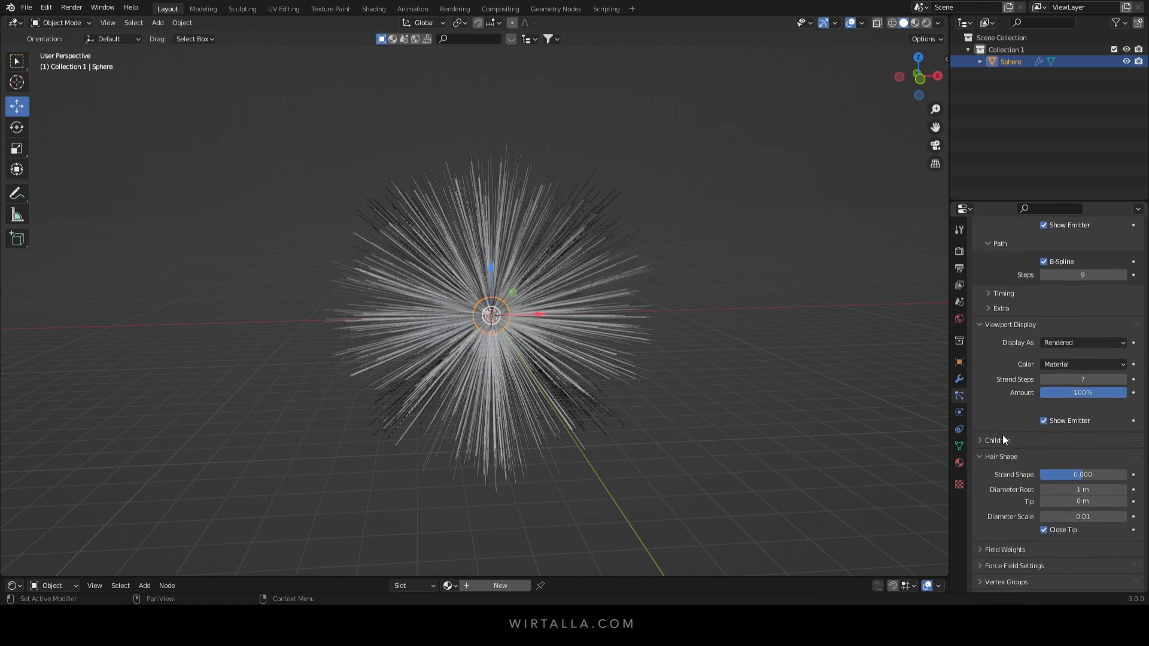
Use interpolated child strands and set the hair strand shape to 0.300
click(993, 440)
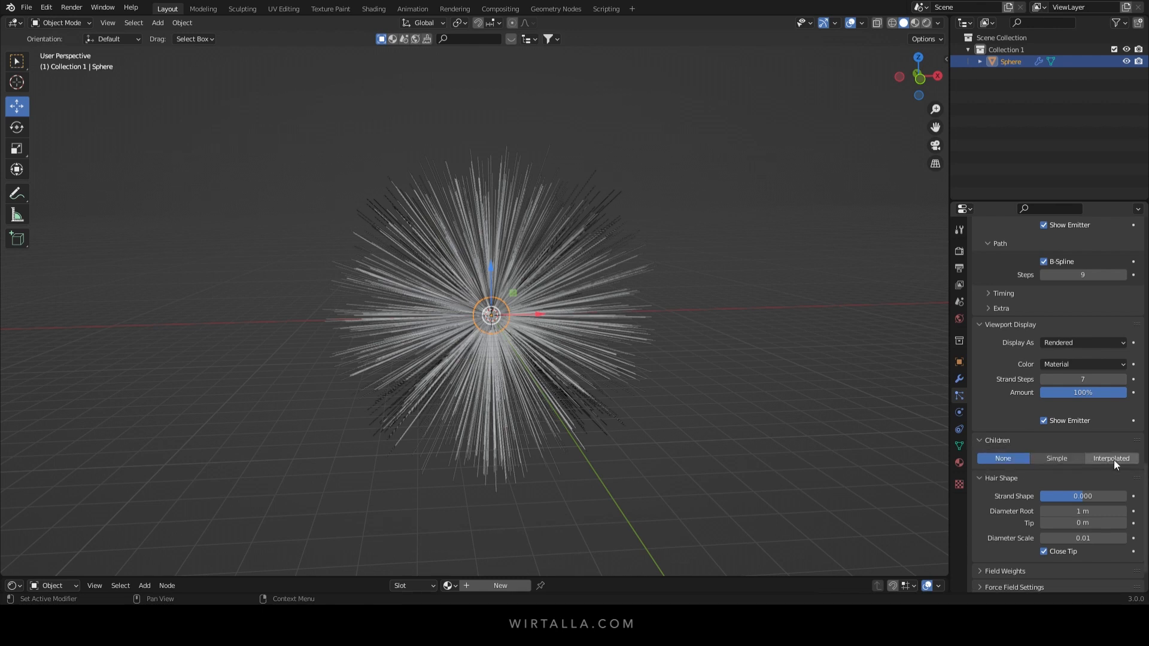
click(1111, 458)
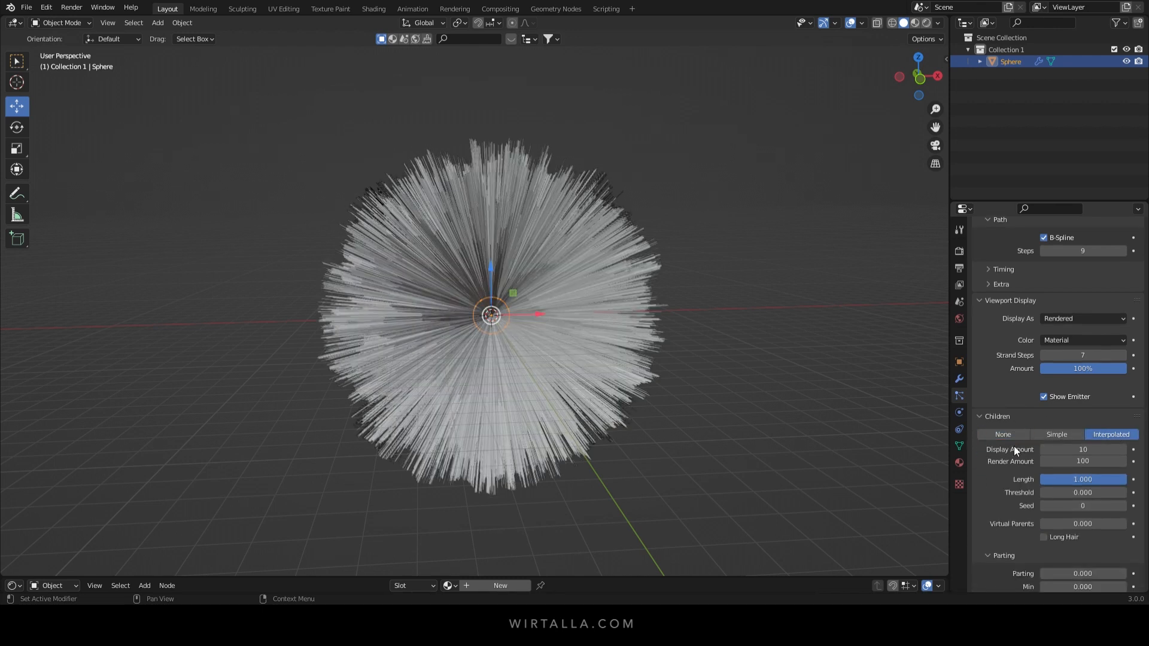
scroll(down, 3)
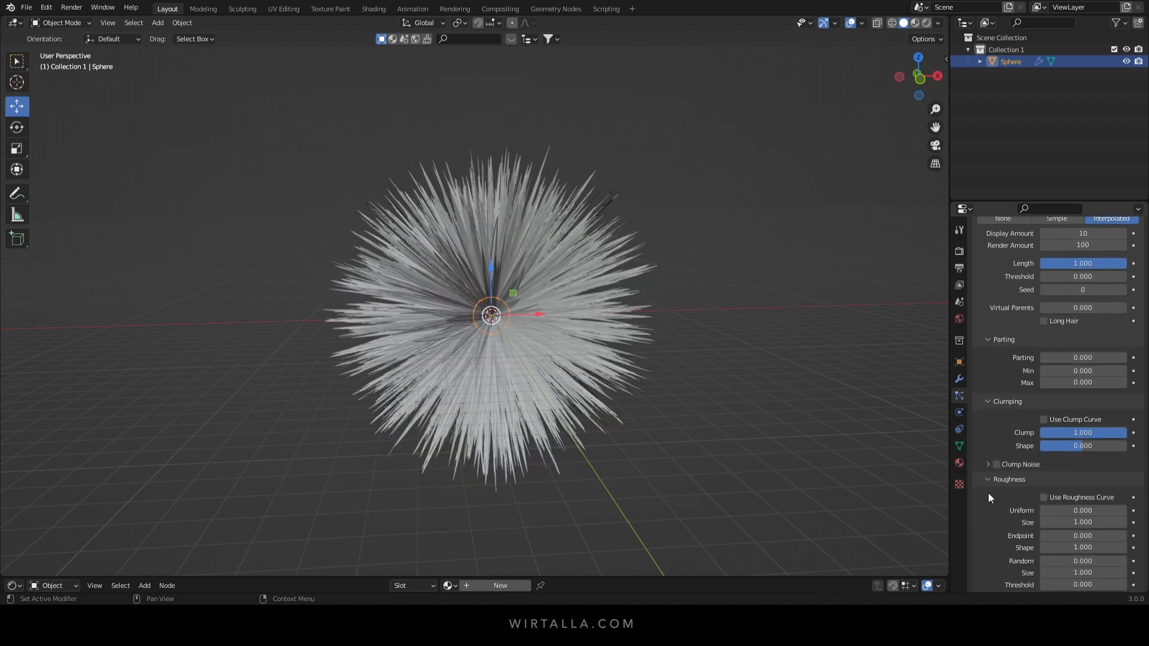
scroll(down, 3)
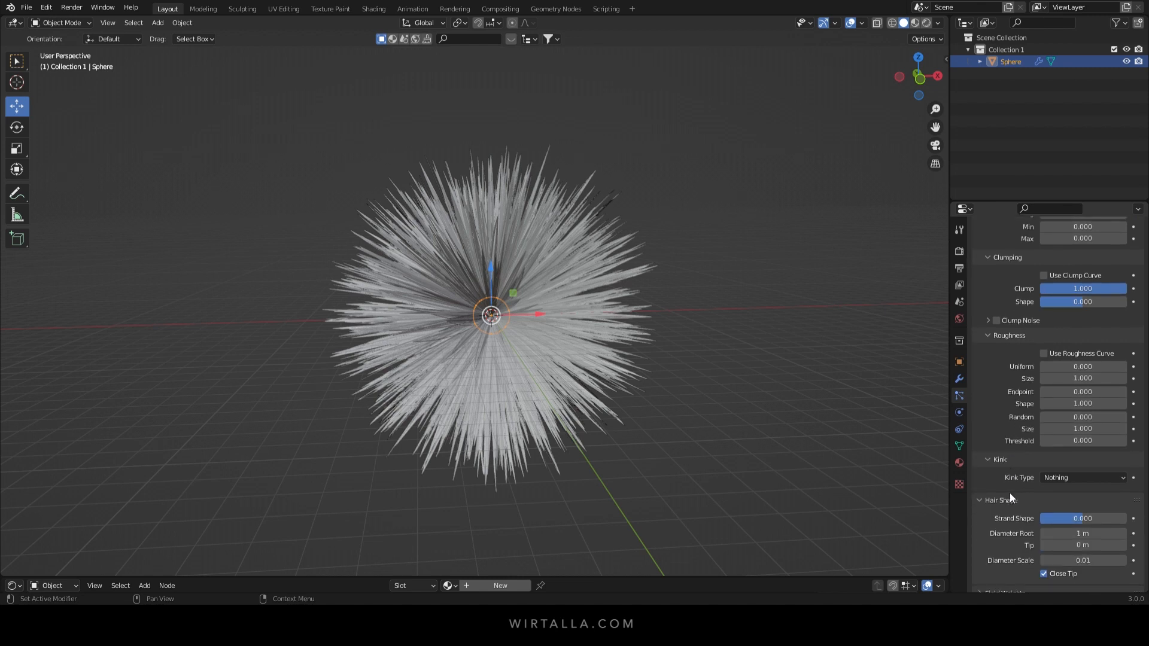
double_click(1082, 518)
text(0.300)
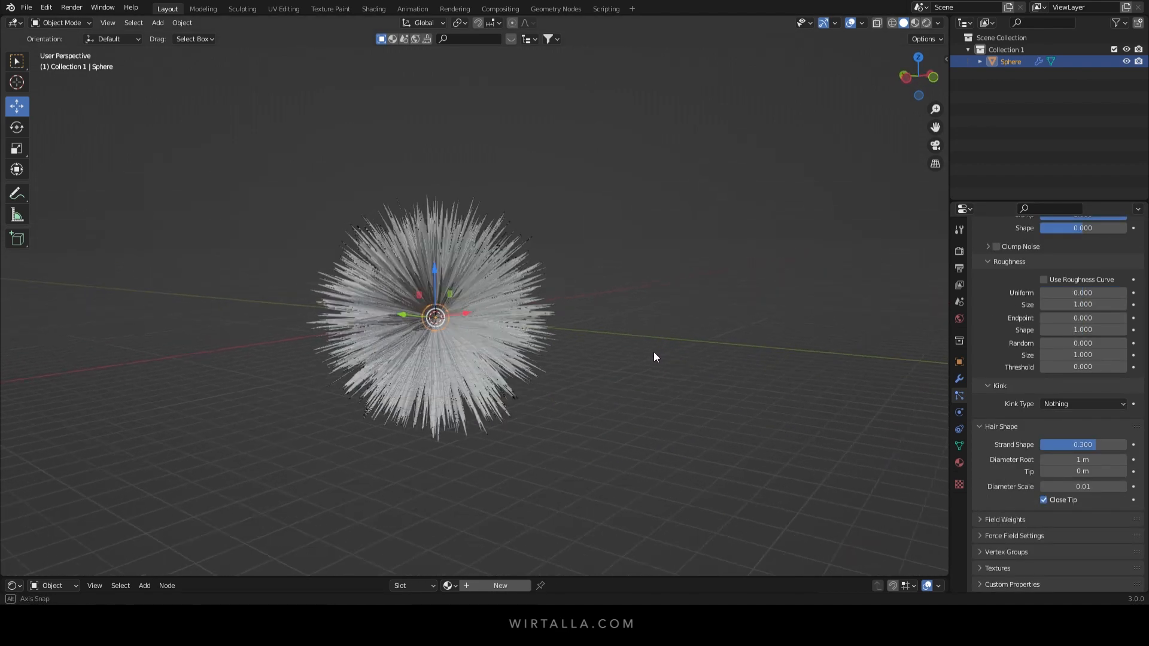
drag(655, 356, 645, 366)
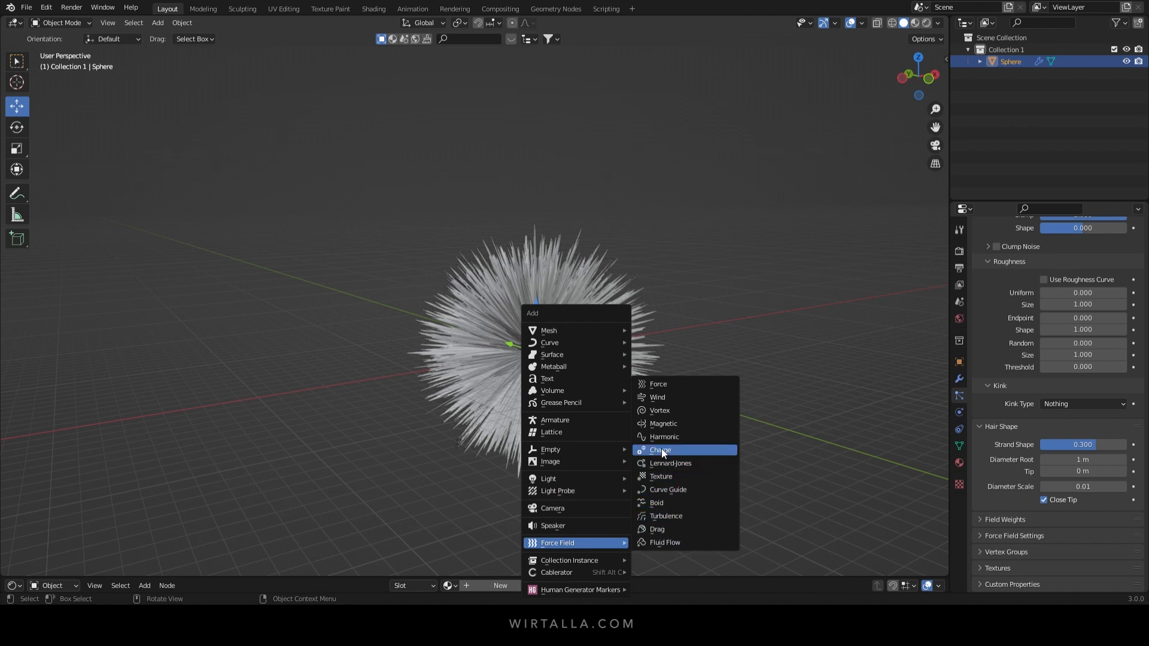
Add a Vortex force field beside the sphere and adjust its strength to swirl the hair
click(658, 411)
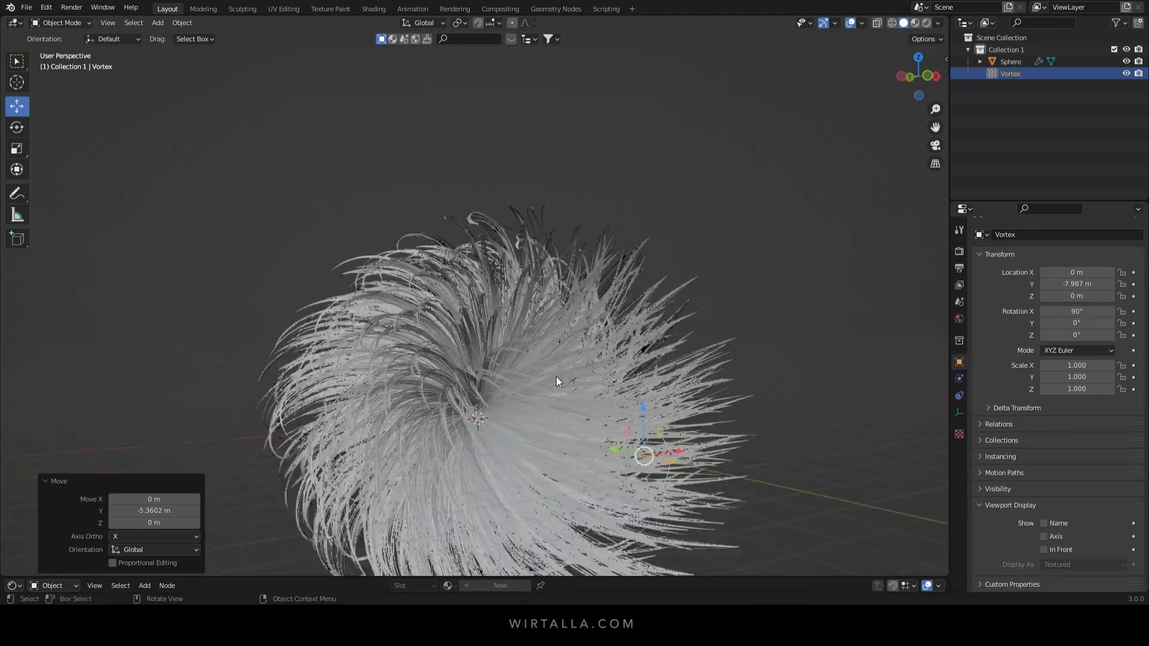
drag(557, 381, 521, 411)
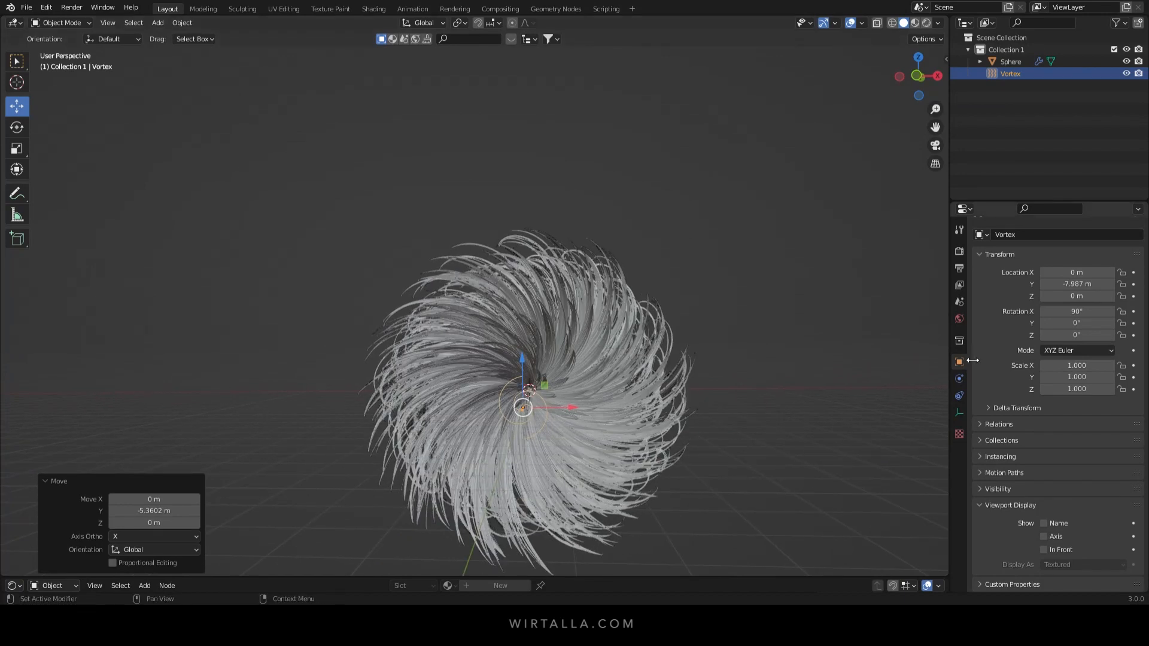
click(958, 380)
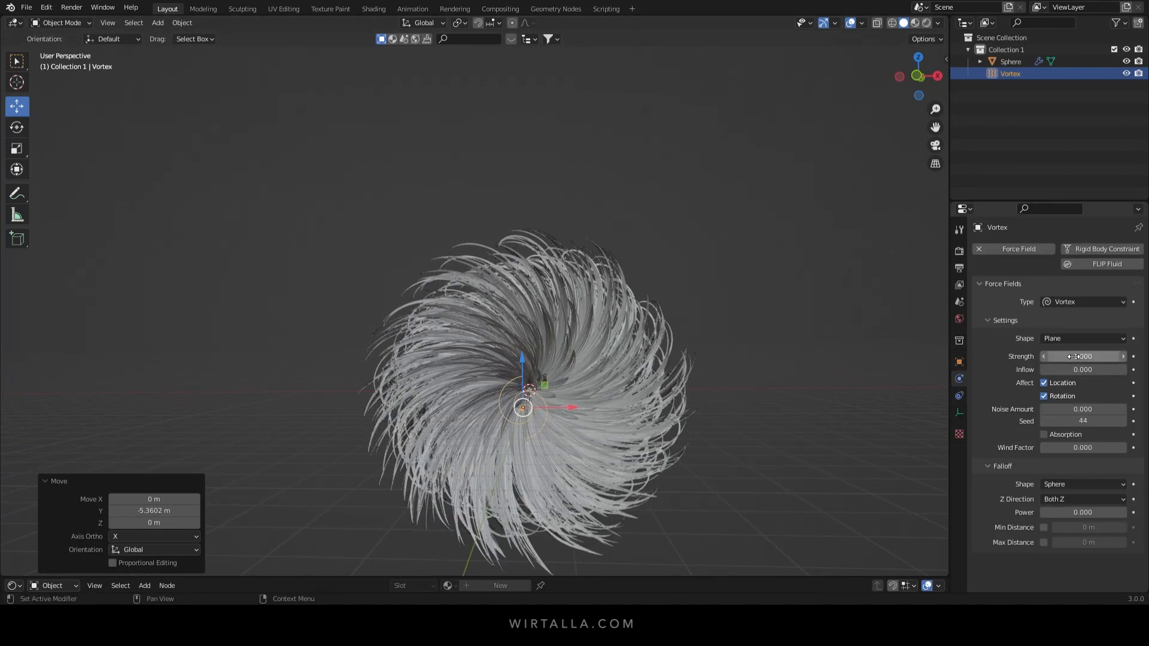
click(1083, 357)
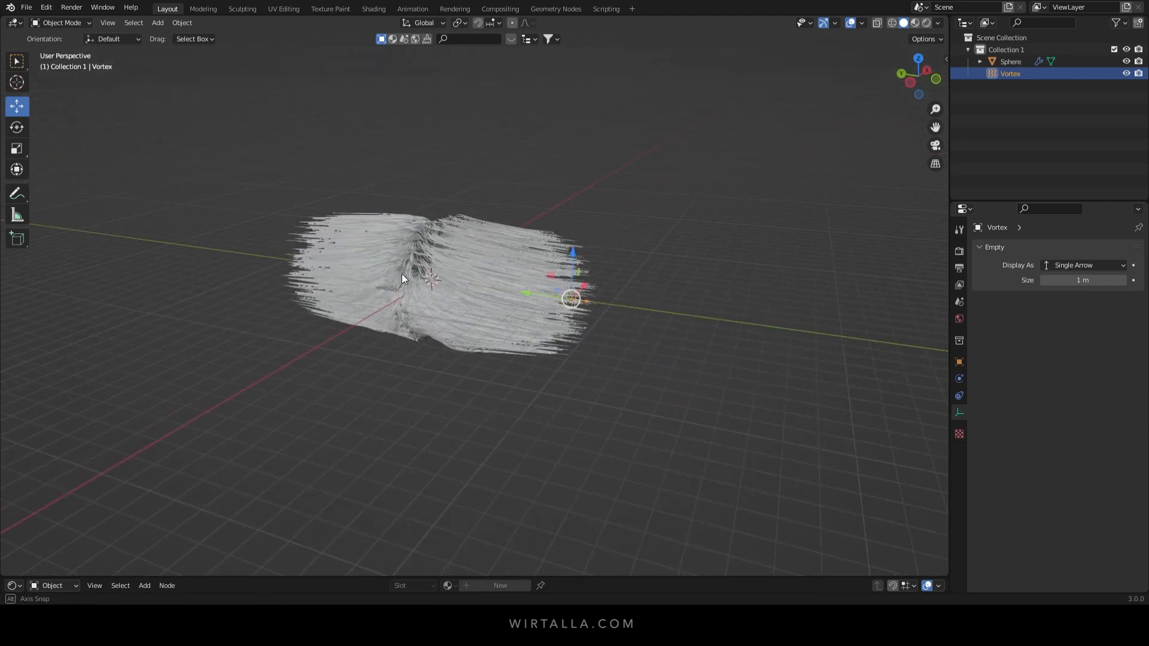
Add a camera offset along Y, rotated 90° on X with zero Y rotation to face the sphere
click(157, 22)
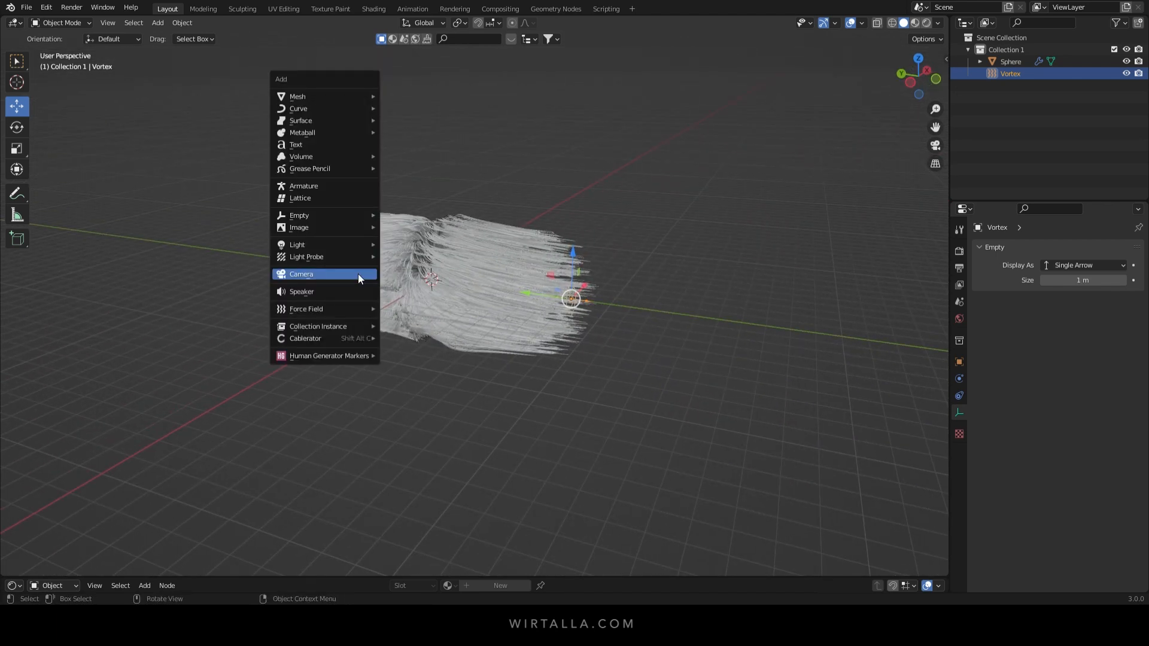
click(302, 273)
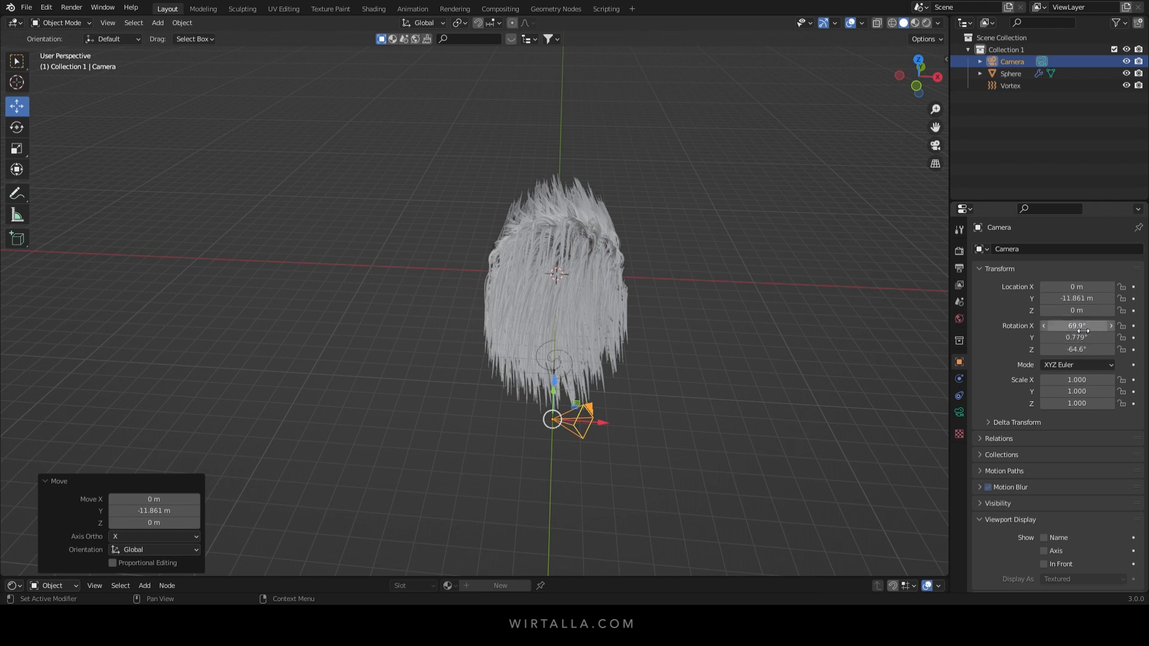
text(90°)
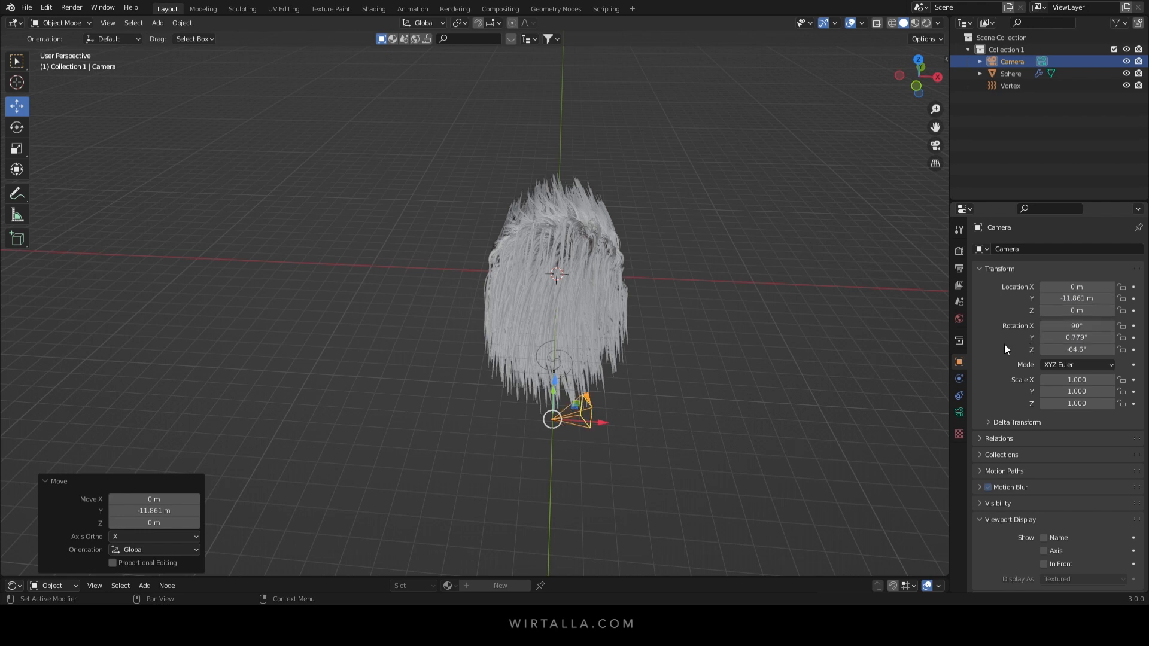
mouse_move(1077, 337)
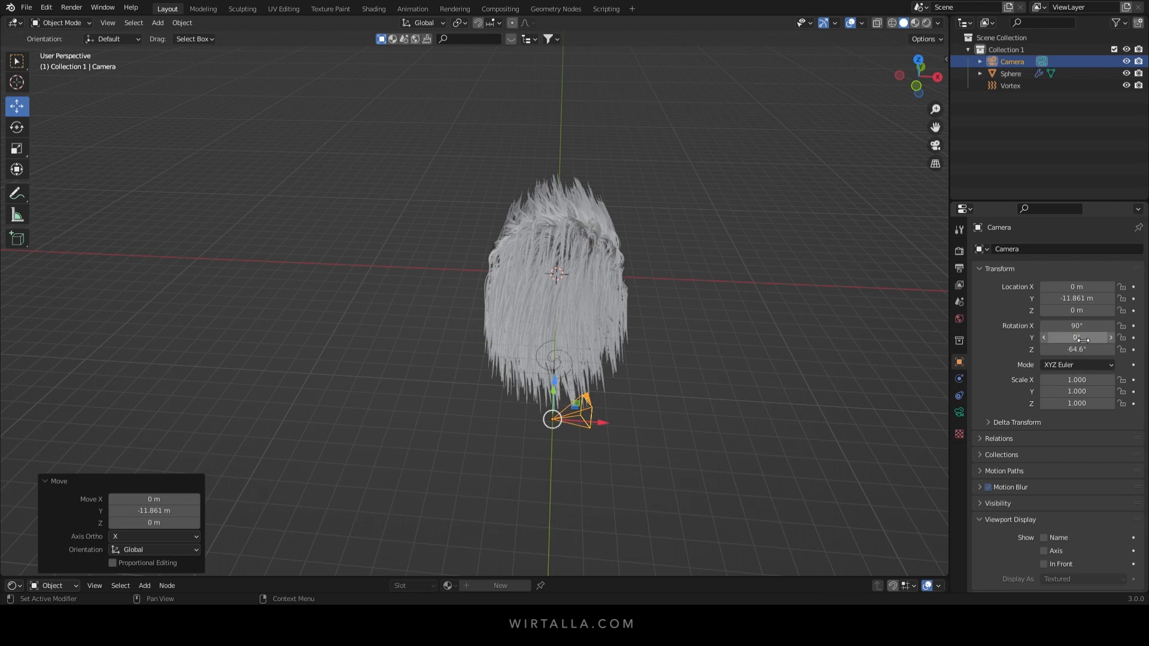
click(1077, 348)
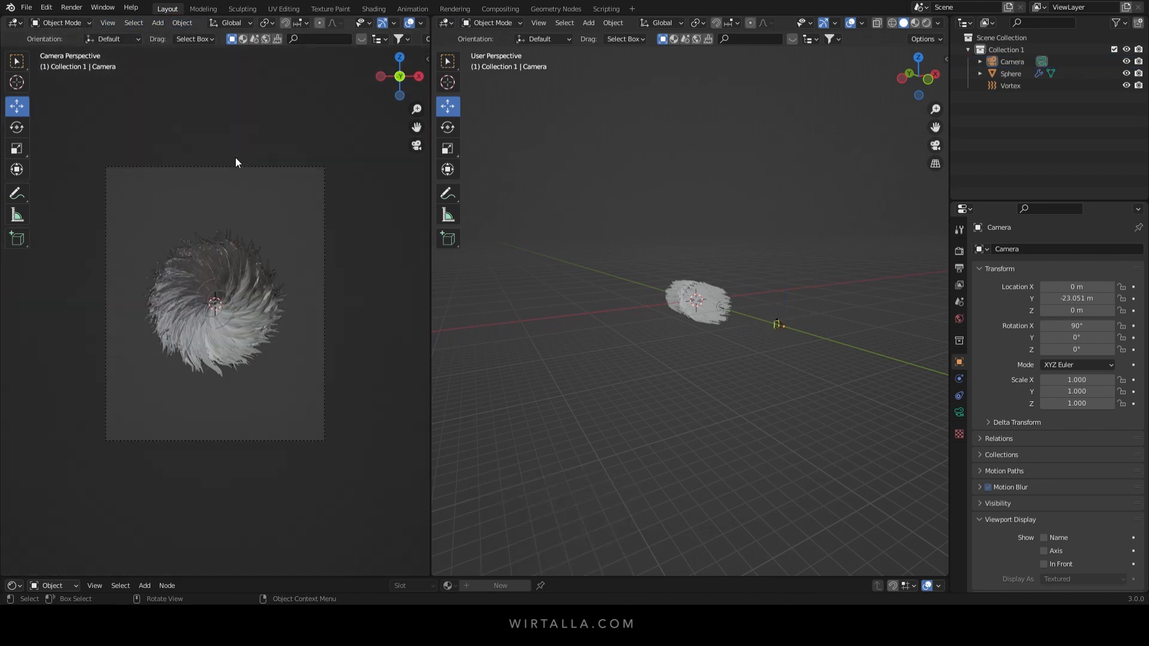
mouse_move(781, 324)
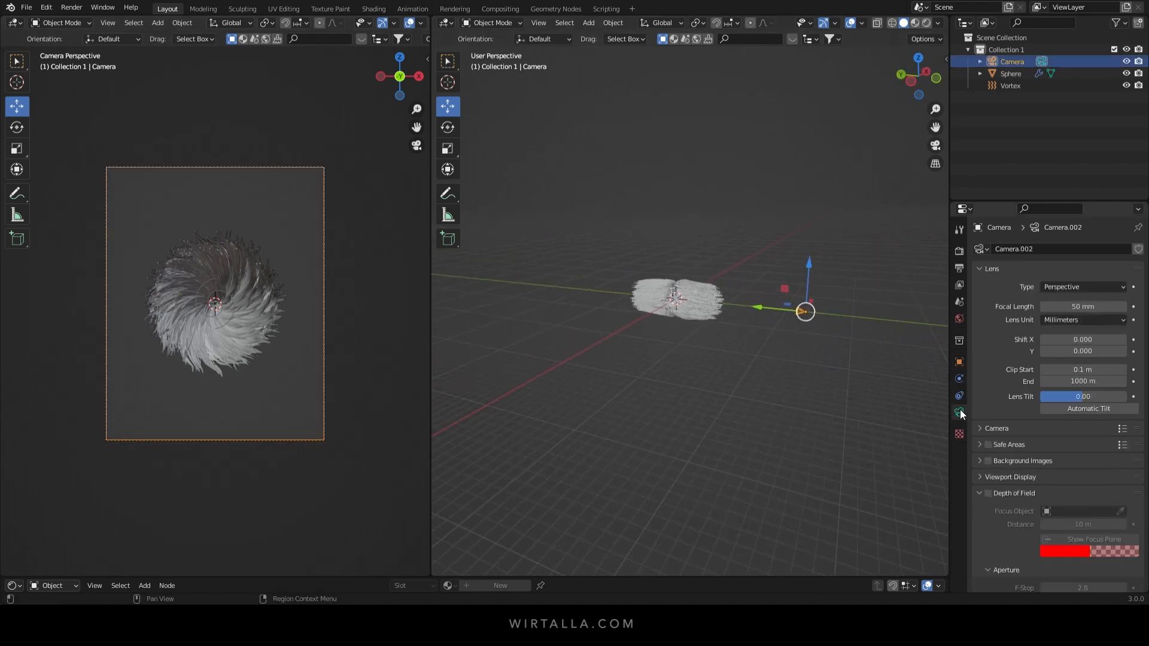
Set the camera's focal length to 200 mm so the swirl fills the frame
double_click(1082, 307)
text(200)
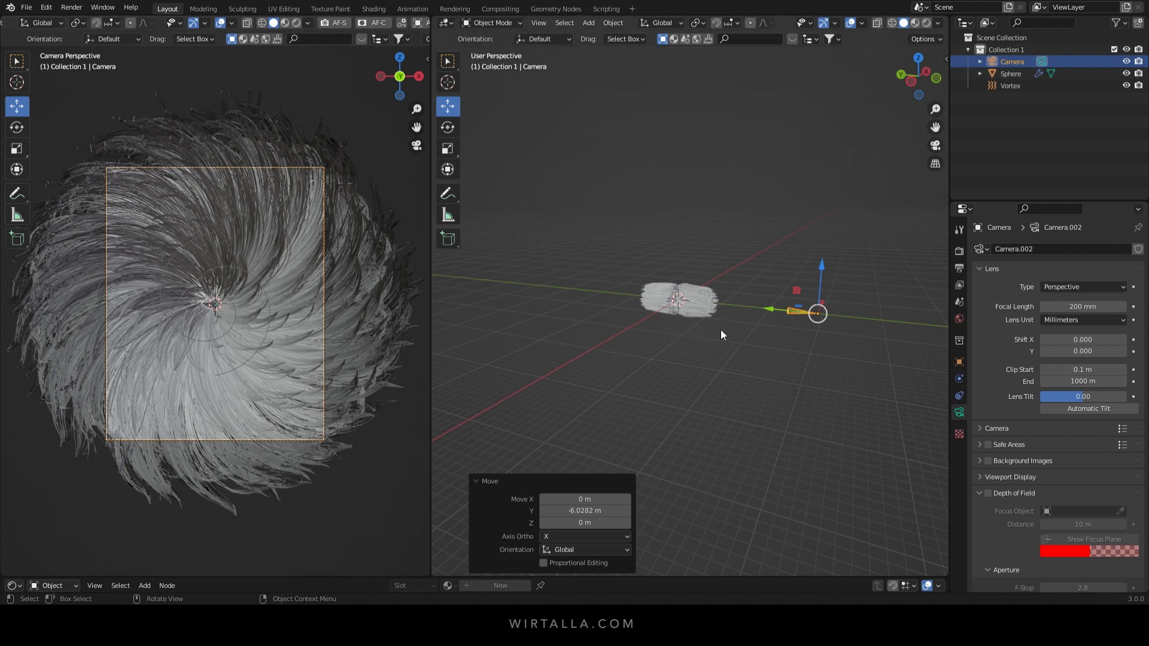
mouse_move(961, 303)
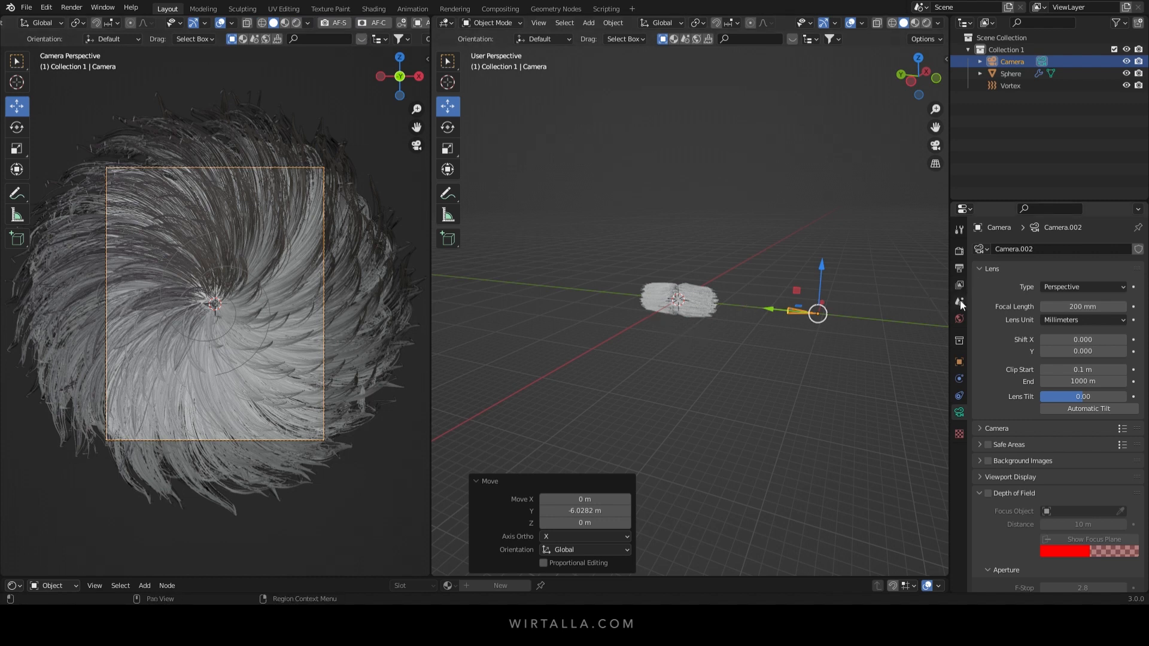
click(958, 318)
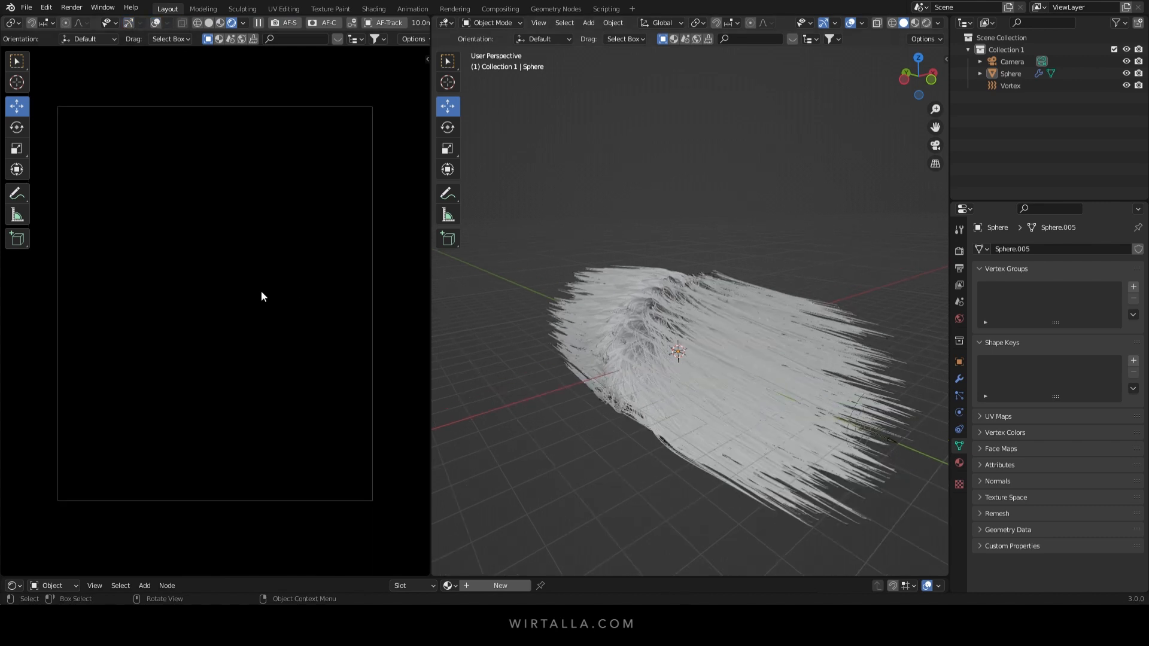
Add an area light above the hair ball with 1000 W power
click(589, 21)
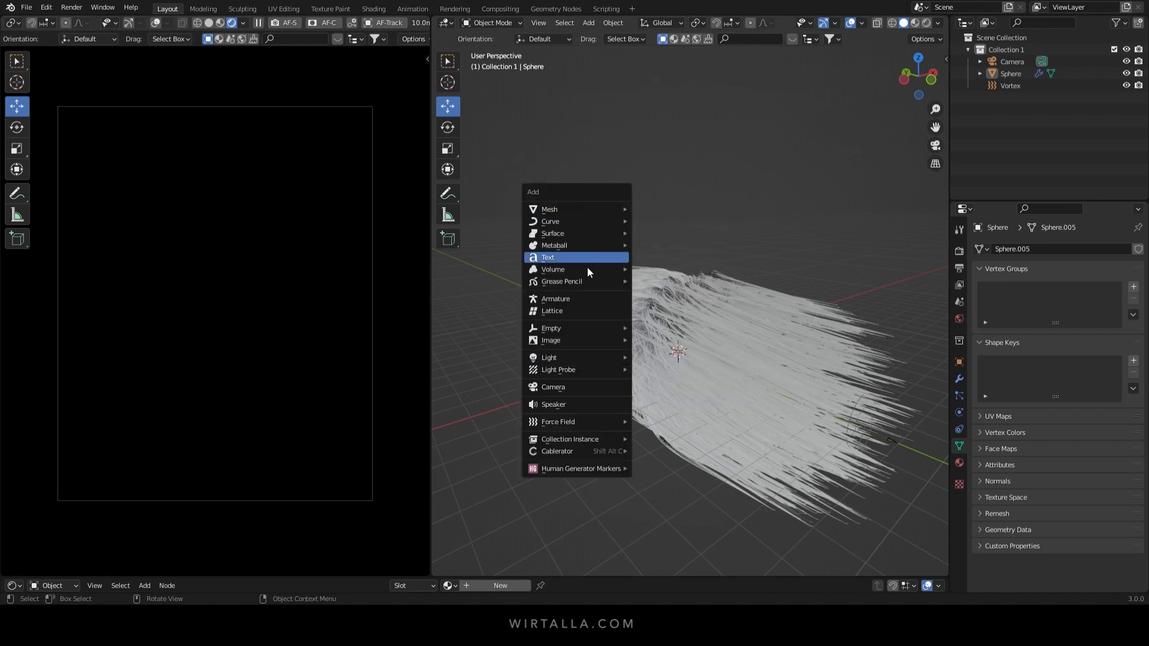
click(550, 357)
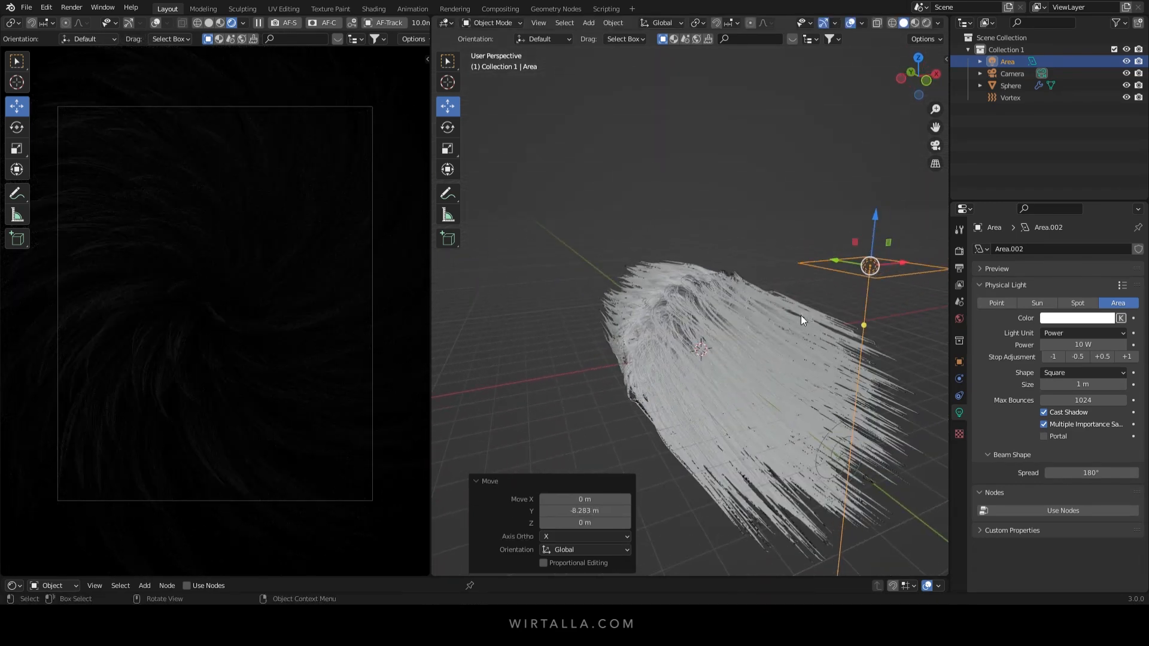
text(100)
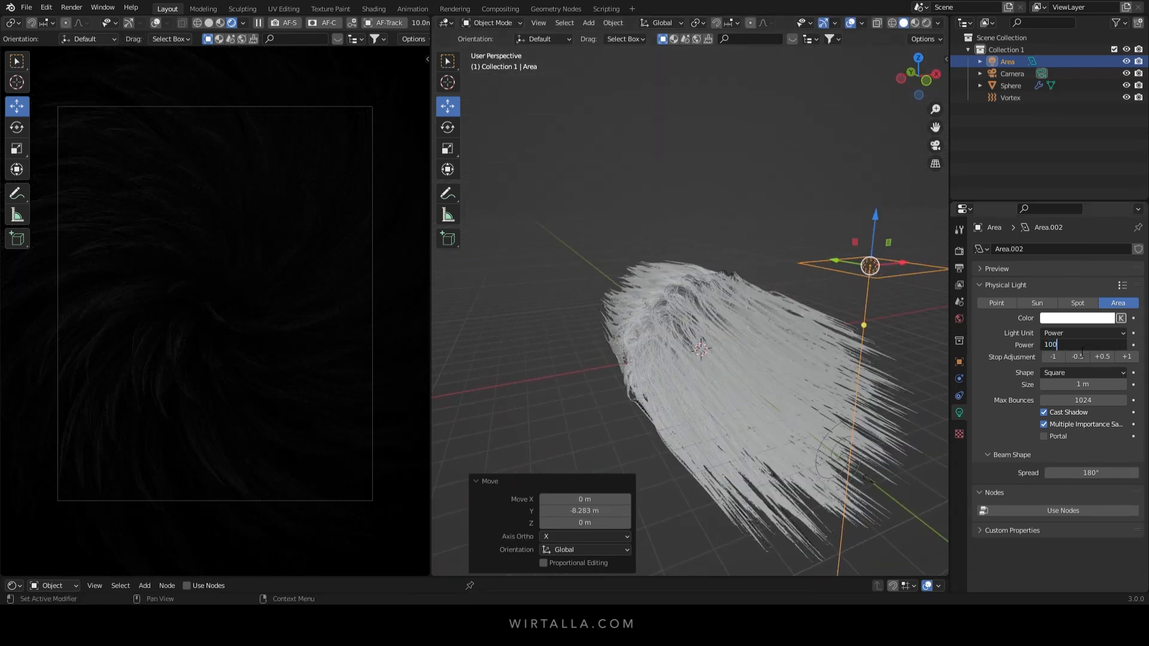
text(1000 W)
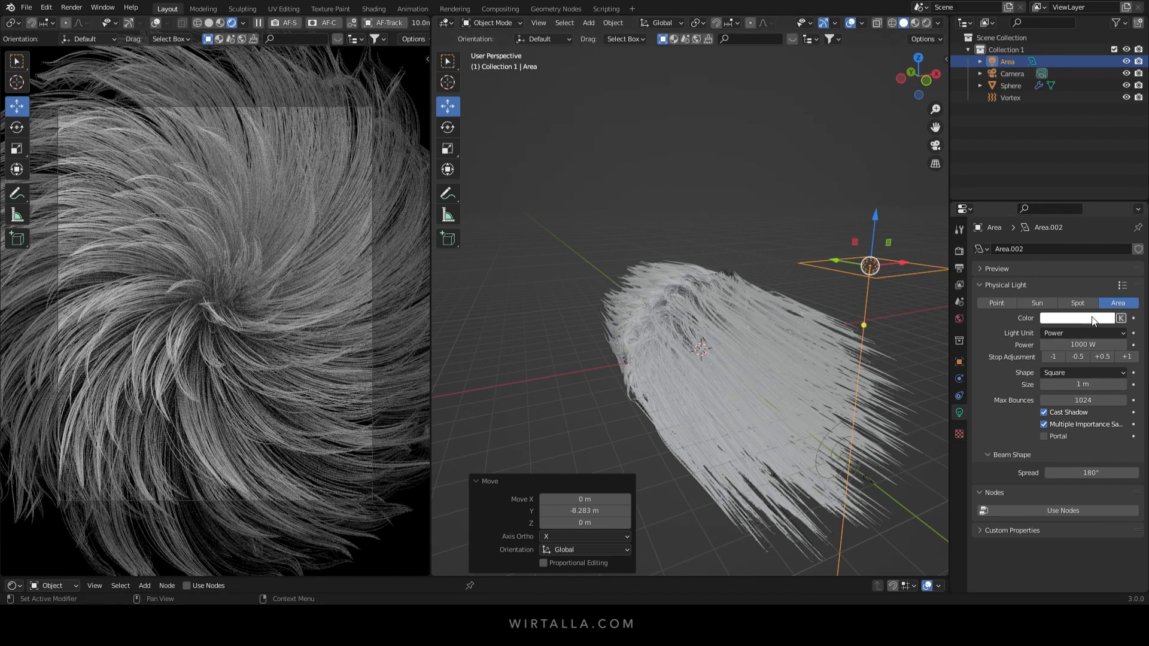
Set the area light's colour to magenta
click(1077, 318)
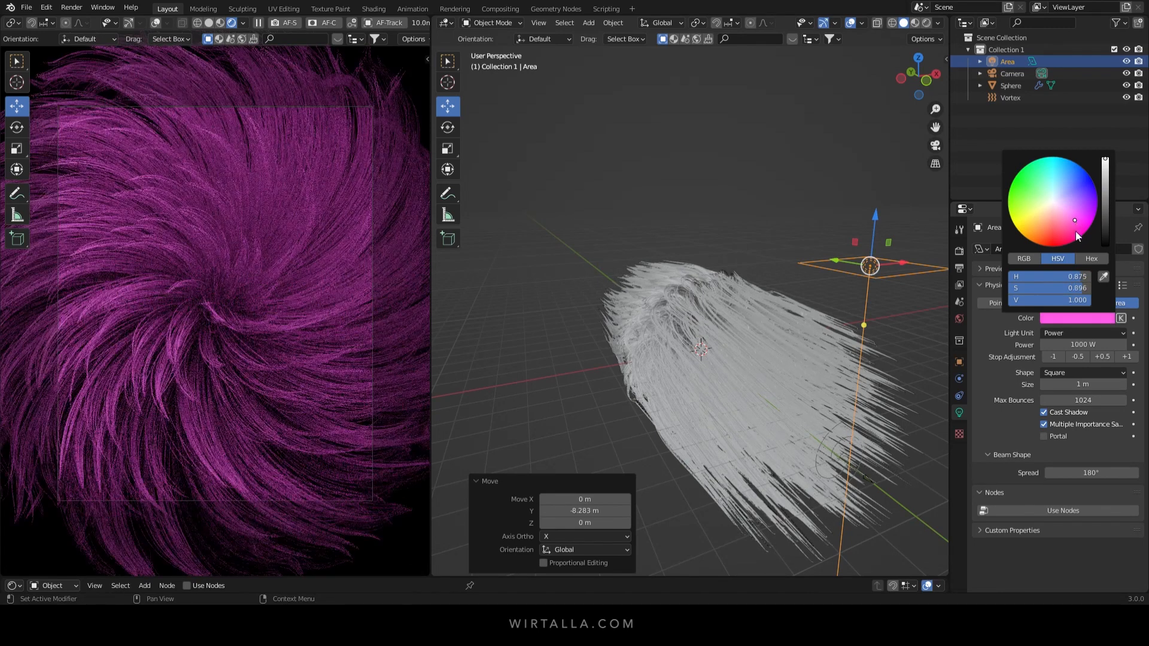
click(1010, 85)
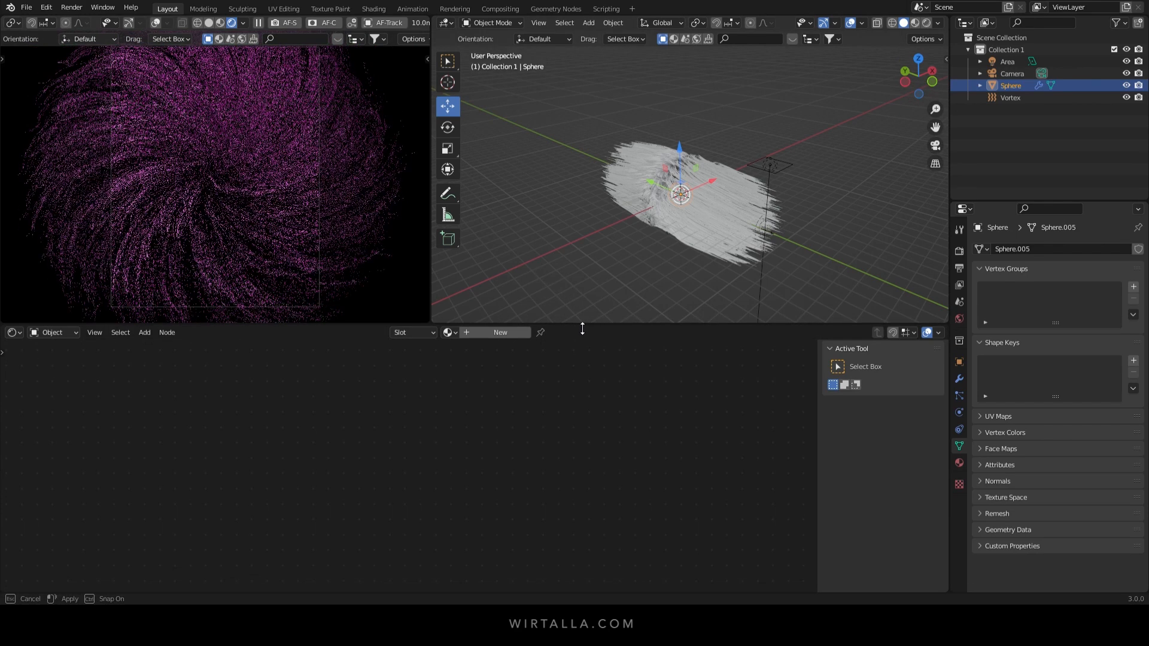
Switch the bottom area to the Shader Editor and create a new material for the sphere
click(11, 332)
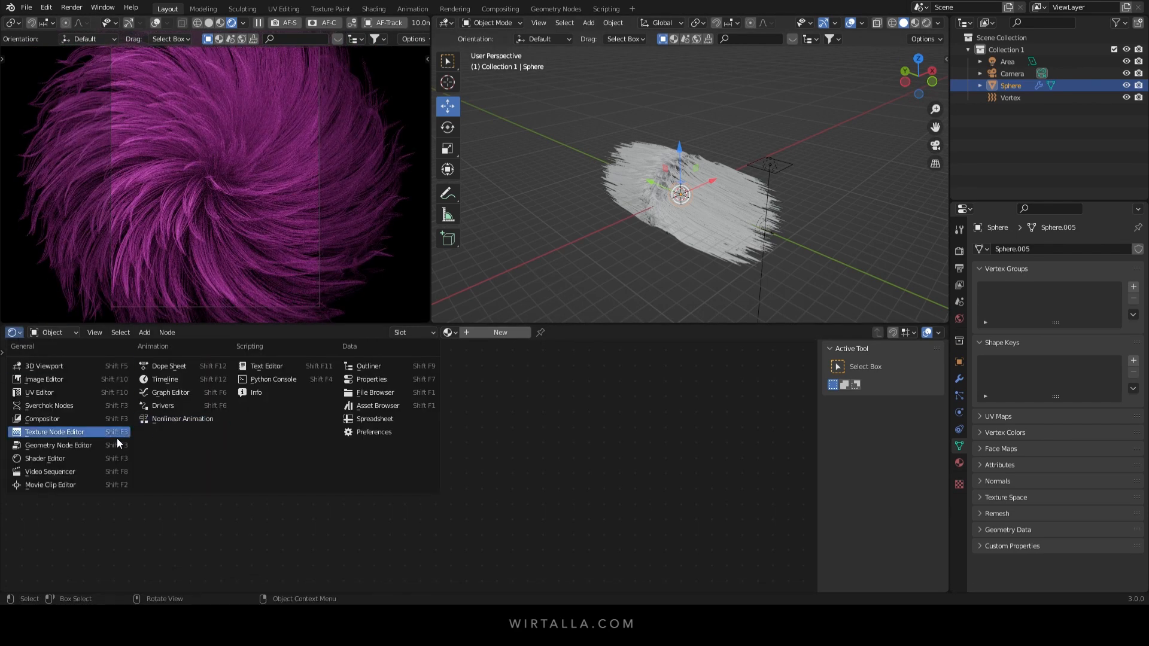
click(53, 432)
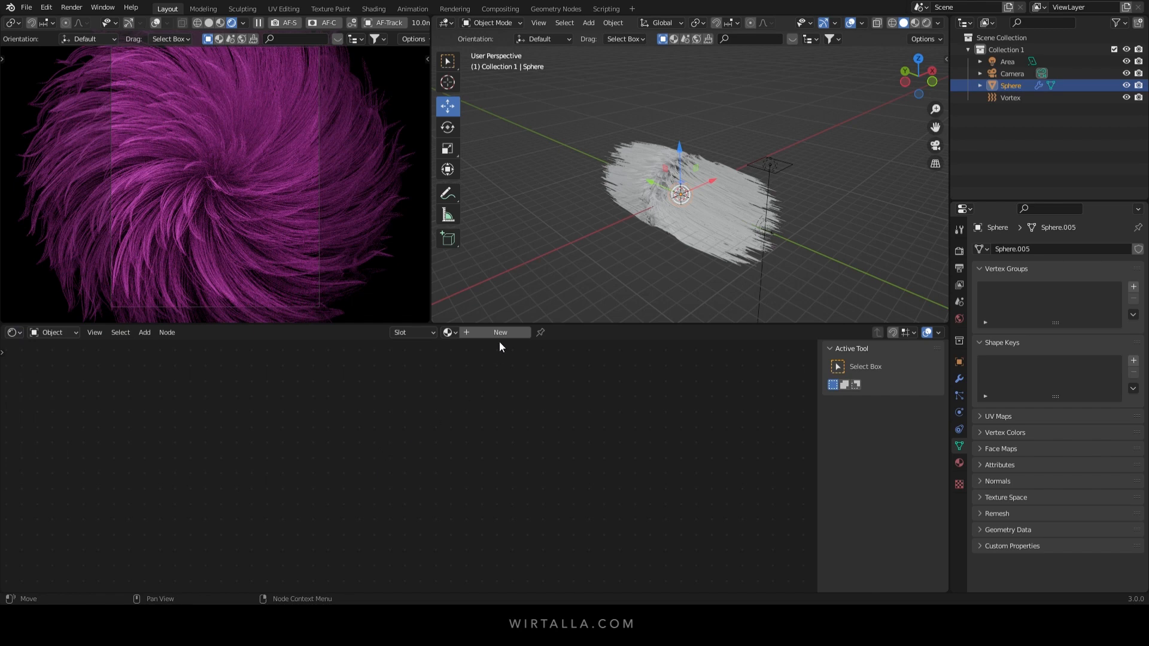
click(500, 332)
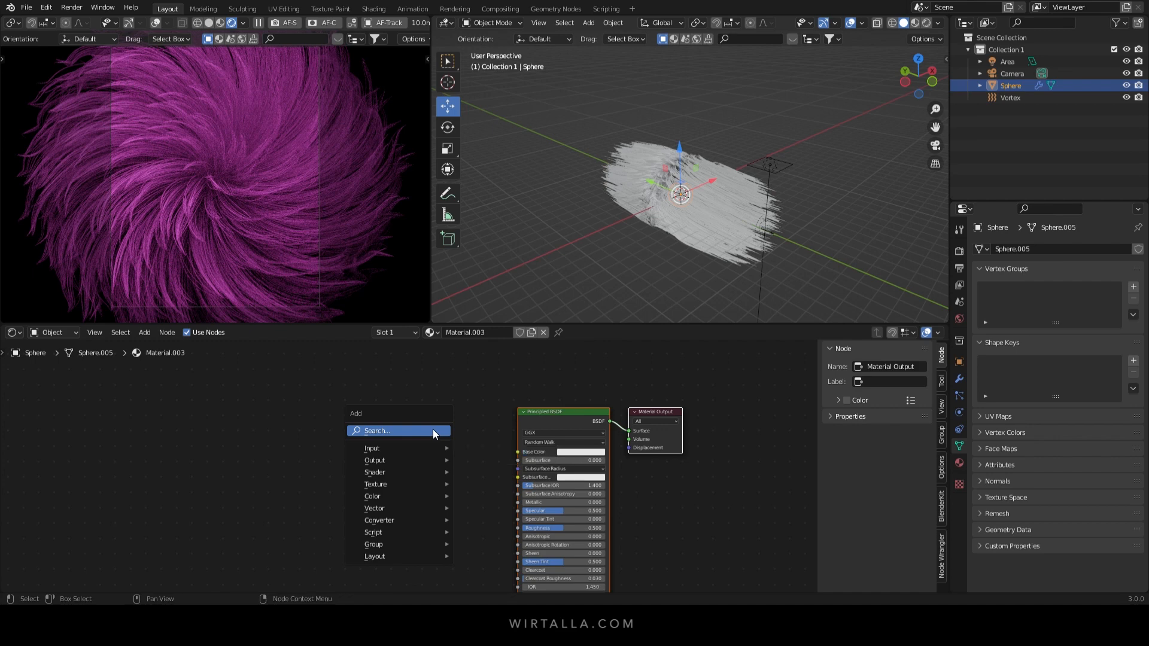
Add a ColorRamp node feeding the Principled BSDF base colour
text(col)
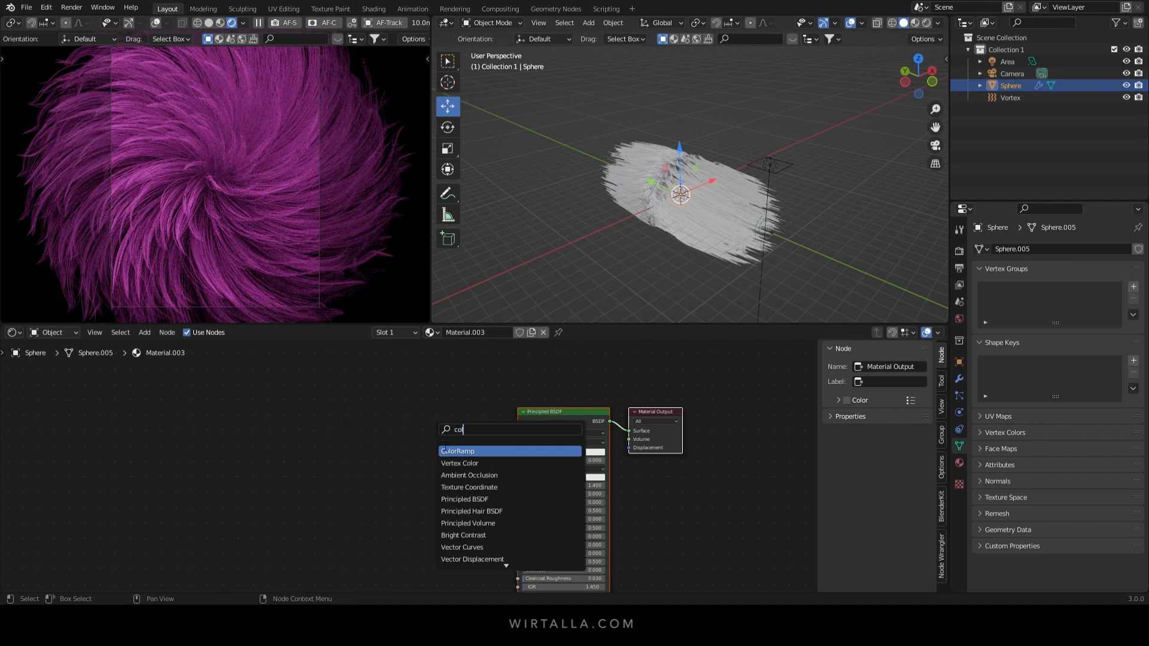
click(457, 451)
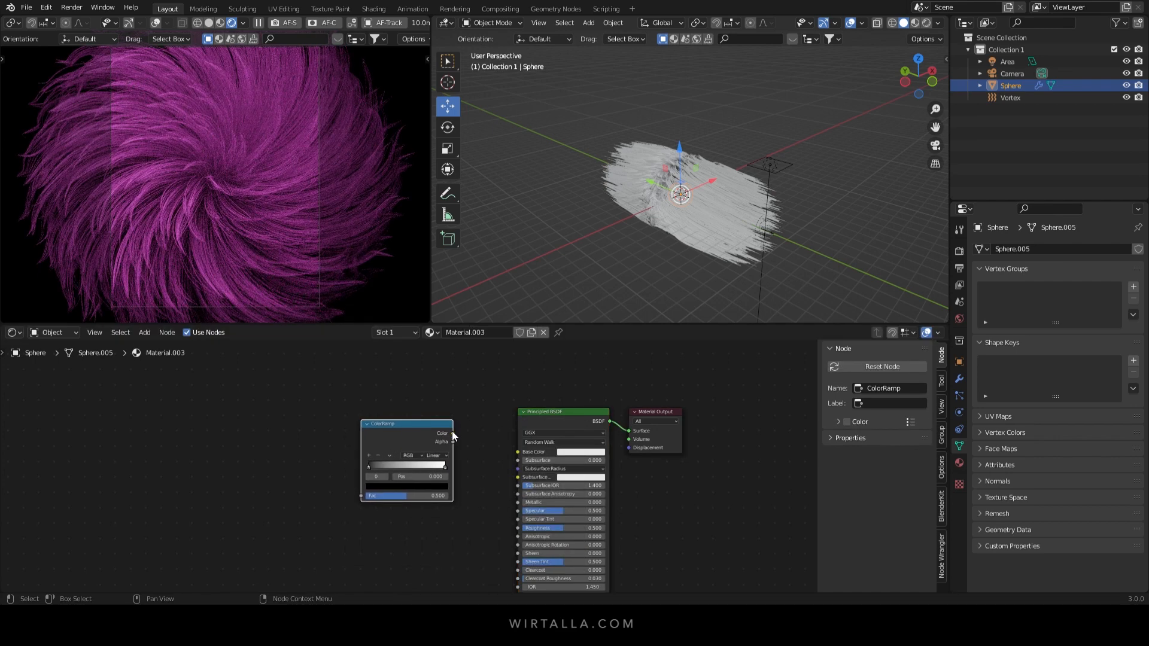
drag(455, 432, 518, 451)
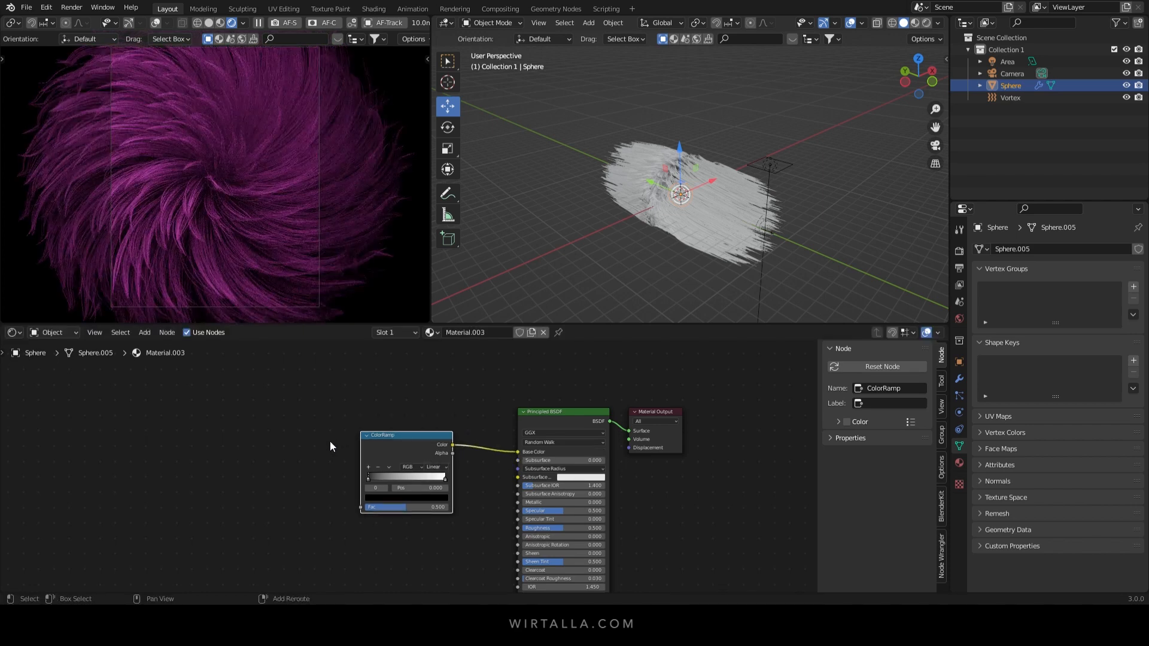
Add a Wave Texture node feeding the ColorRamp factor and tweak its distortion
text(wa)
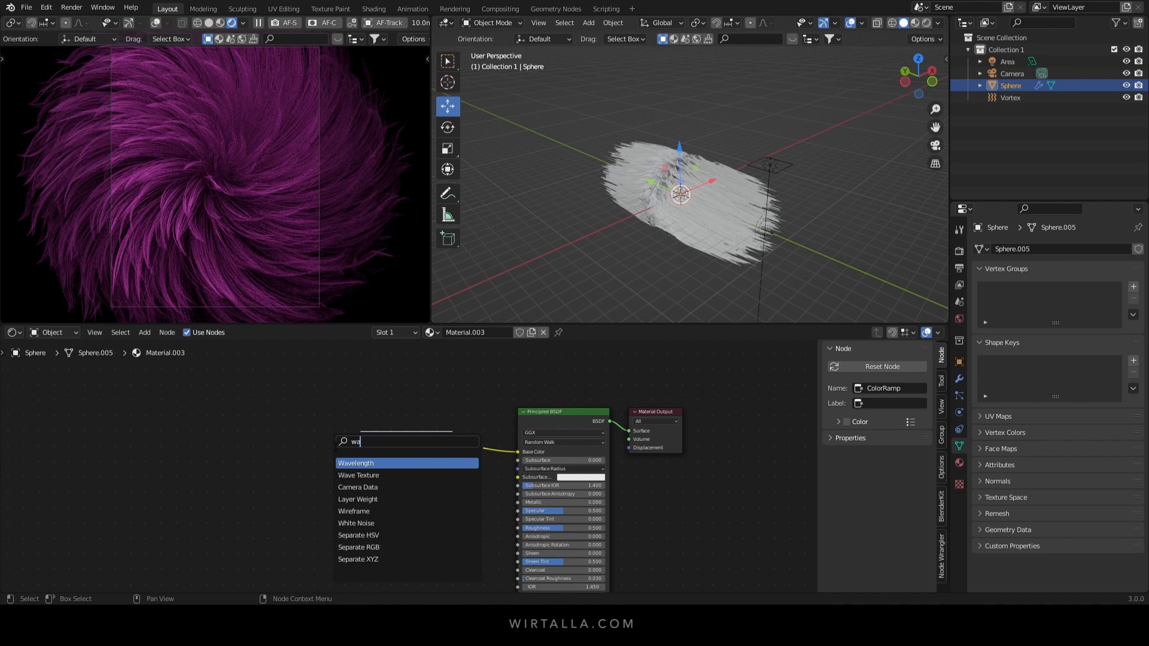
click(358, 475)
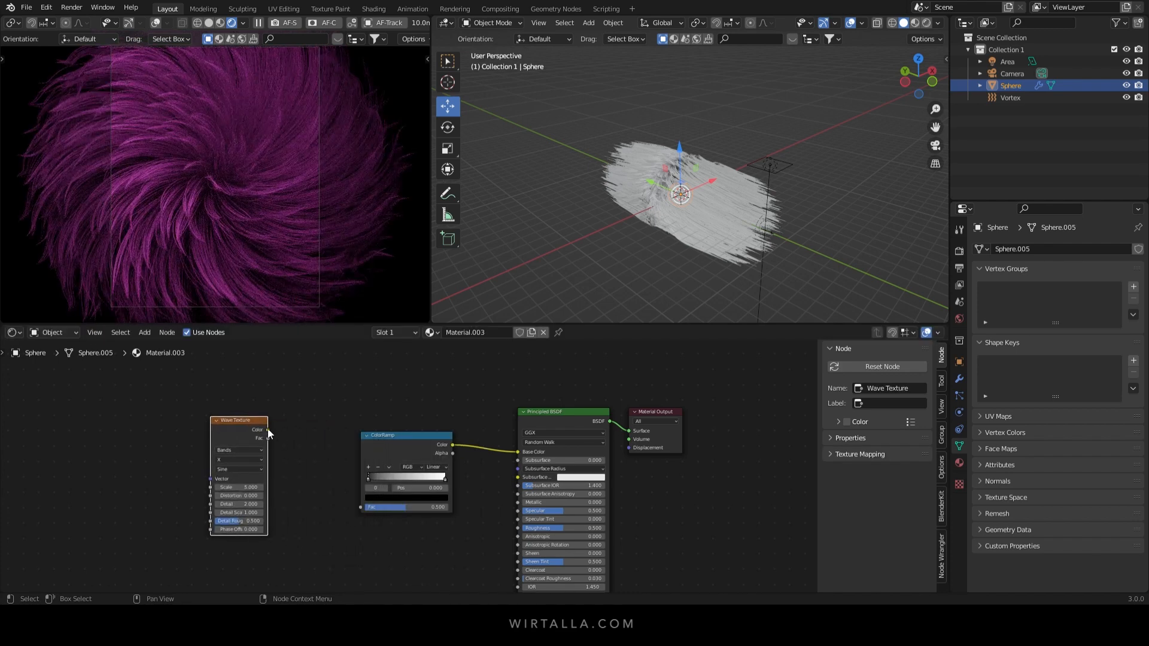
drag(267, 430, 360, 508)
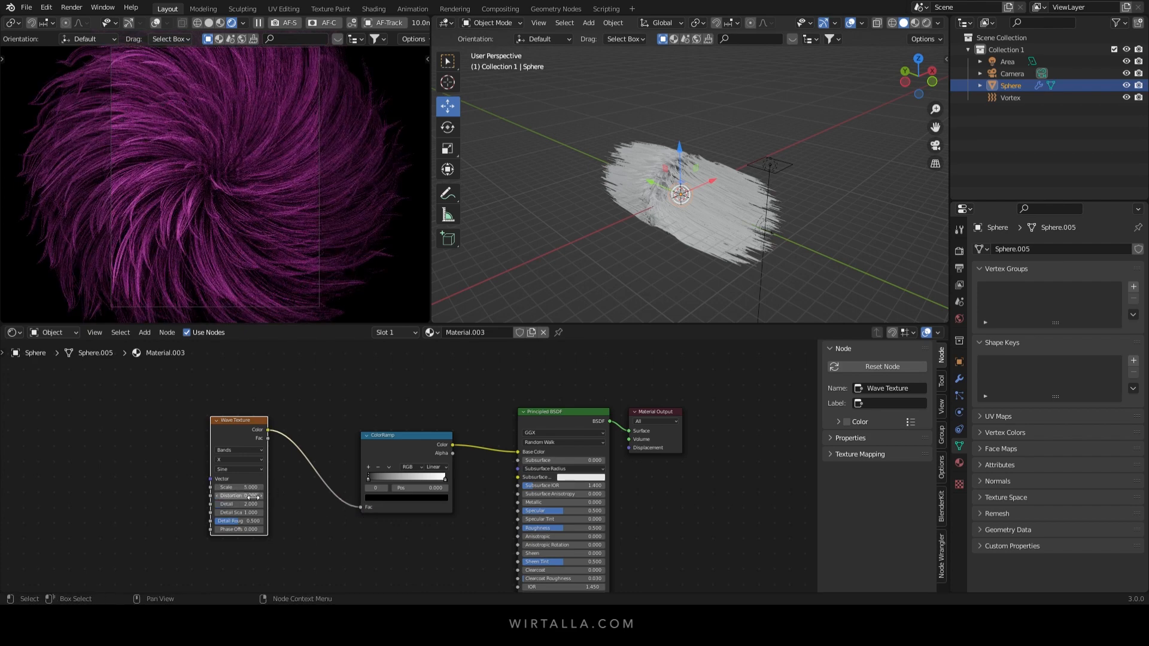
drag(252, 487, 252, 495)
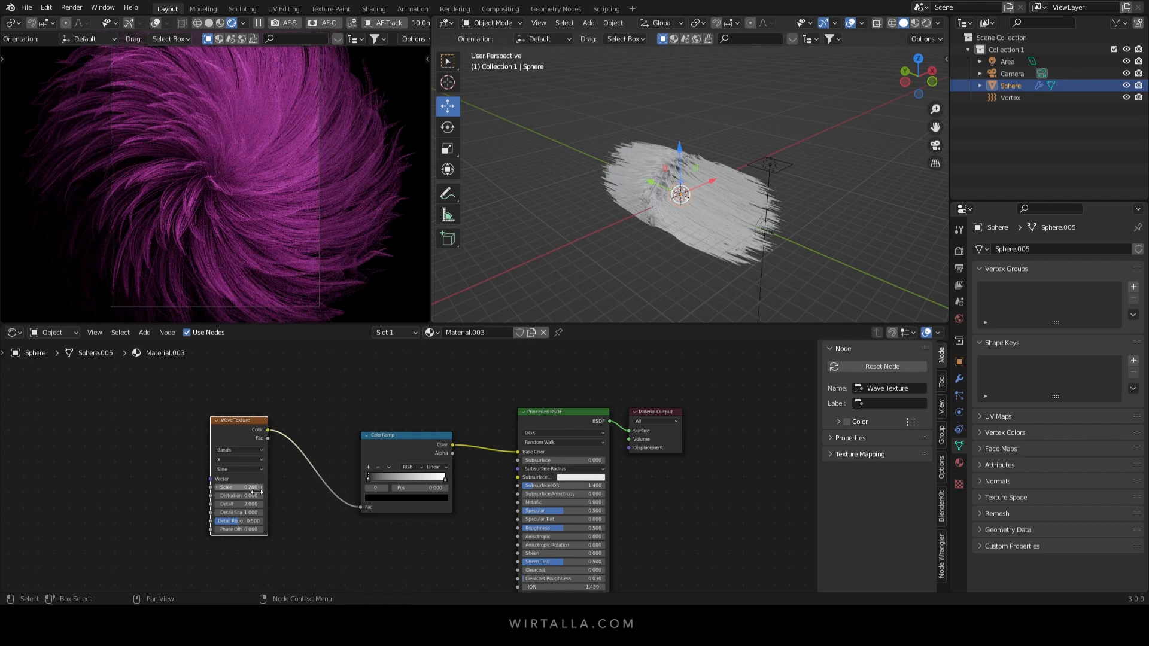
mouse_move(238, 512)
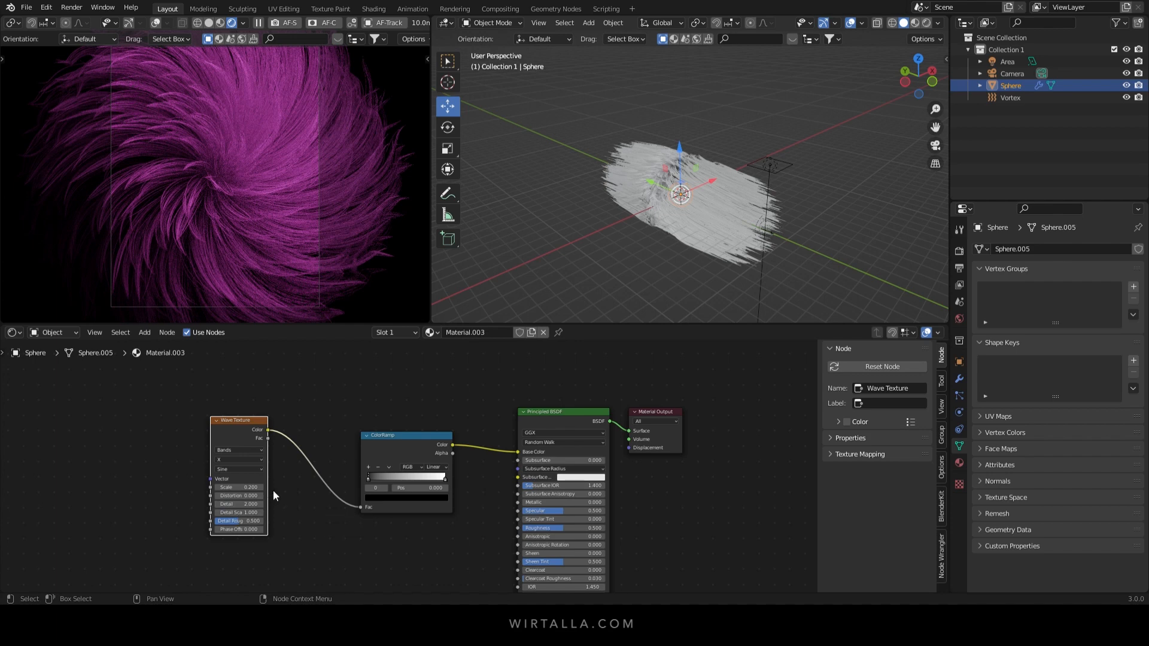
mouse_move(378, 483)
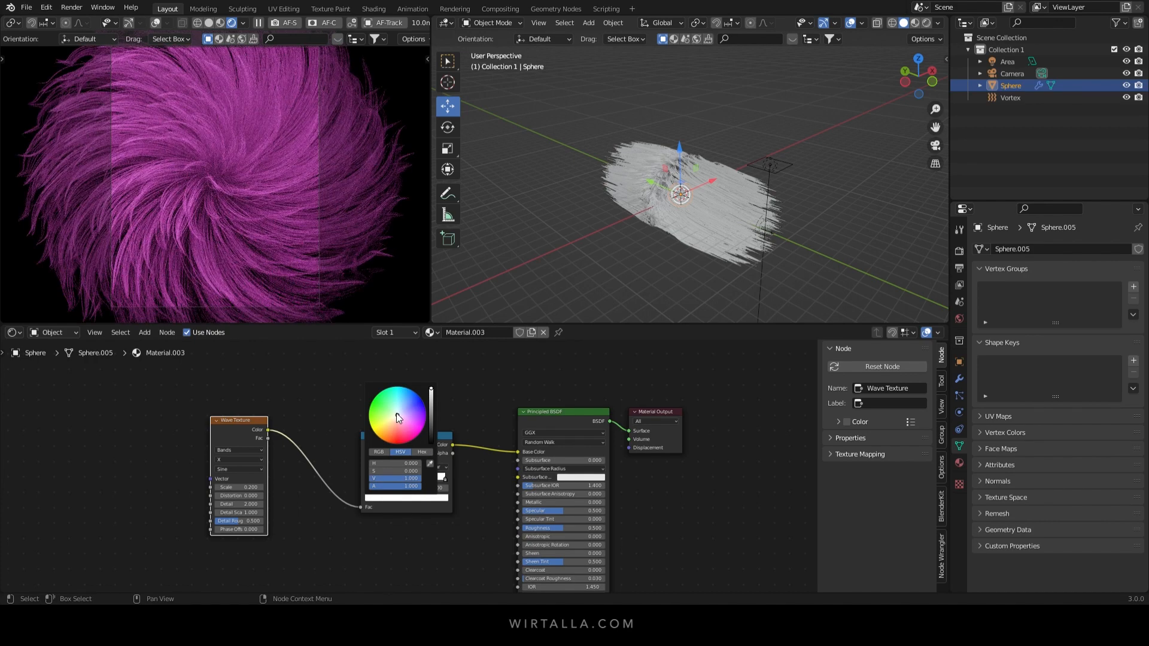
Colour the ramp's first stop teal and its second stop pink
click(401, 398)
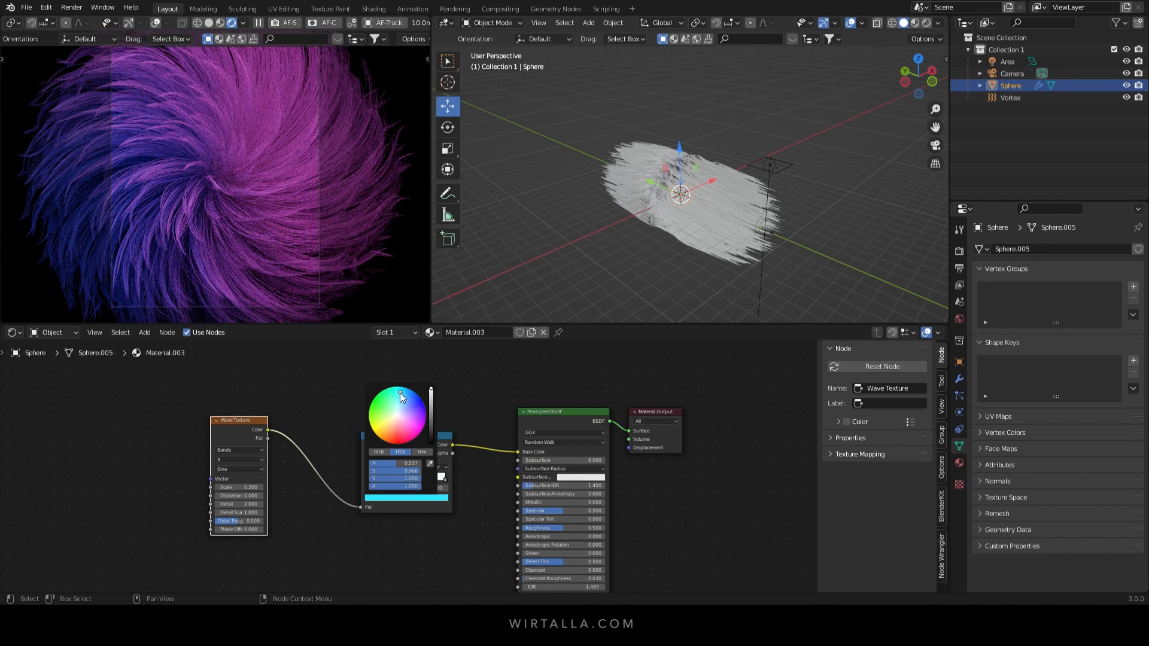
mouse_move(446, 438)
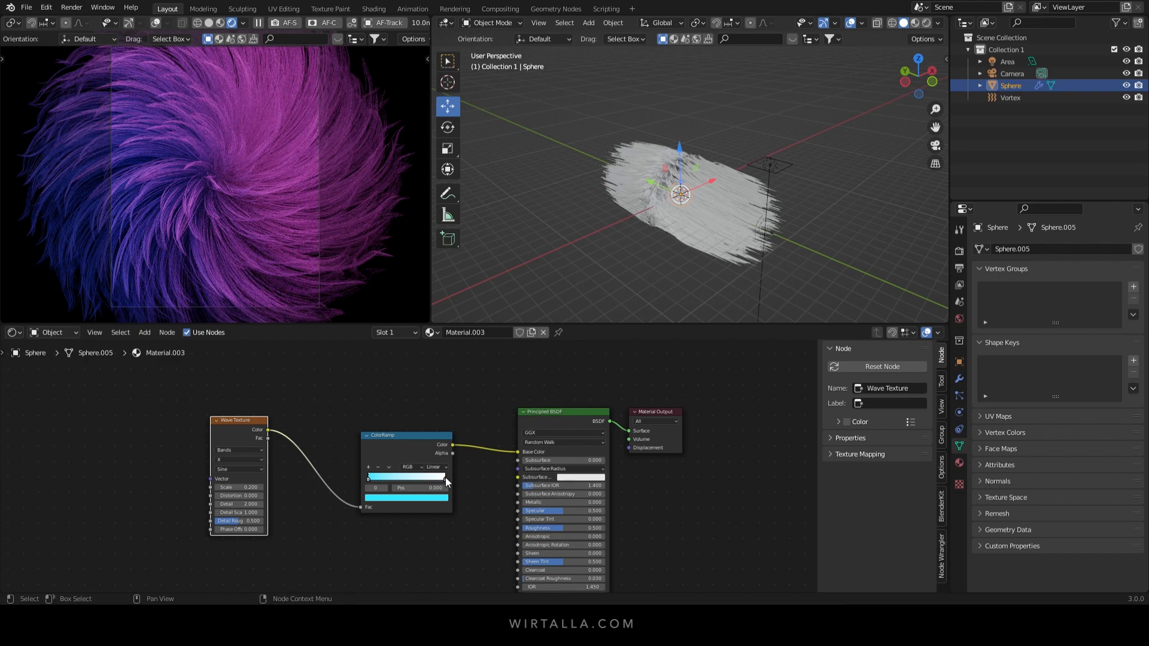
click(405, 477)
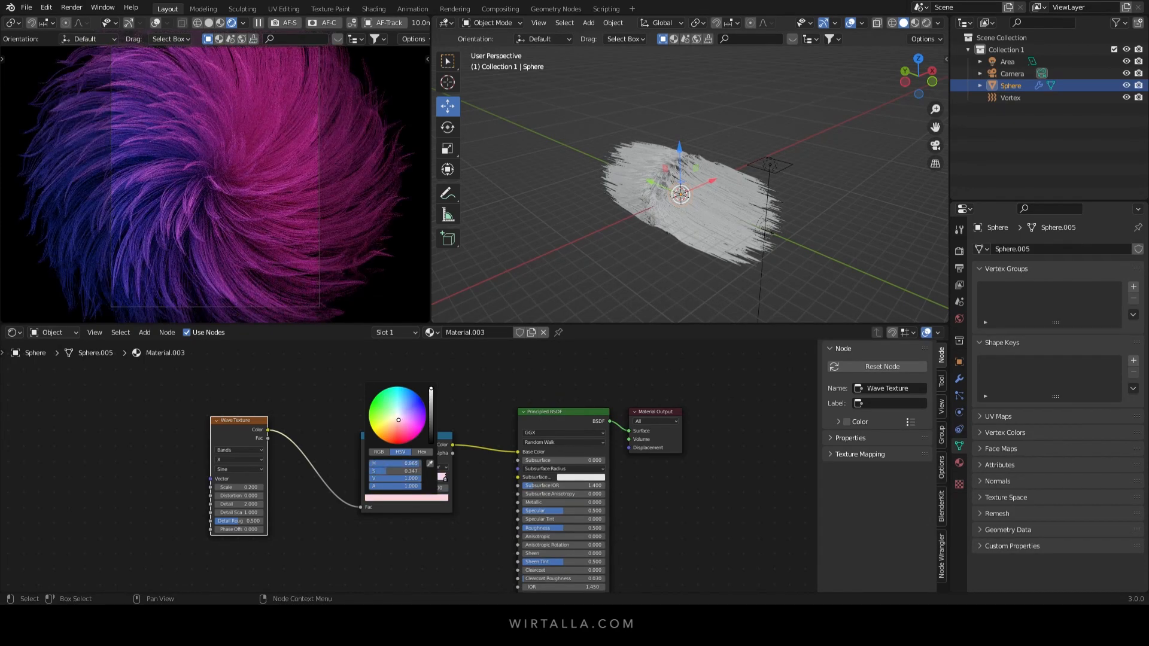
click(401, 421)
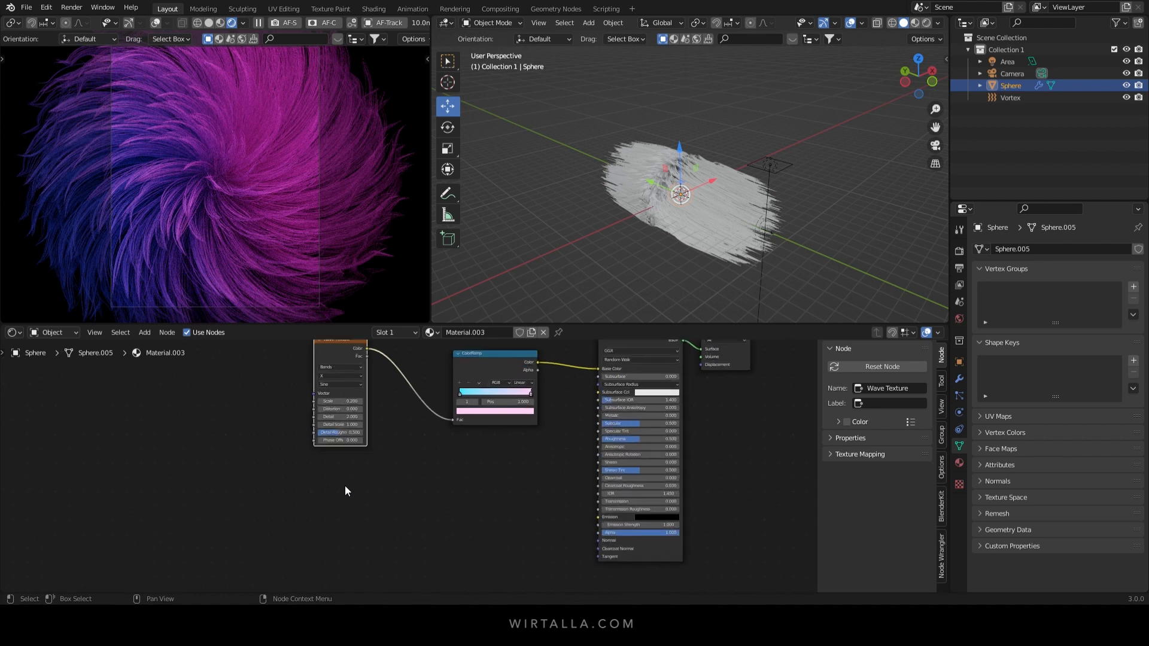
Add a Voronoi Texture node and a second ColorRamp for the emission chain
click(143, 331)
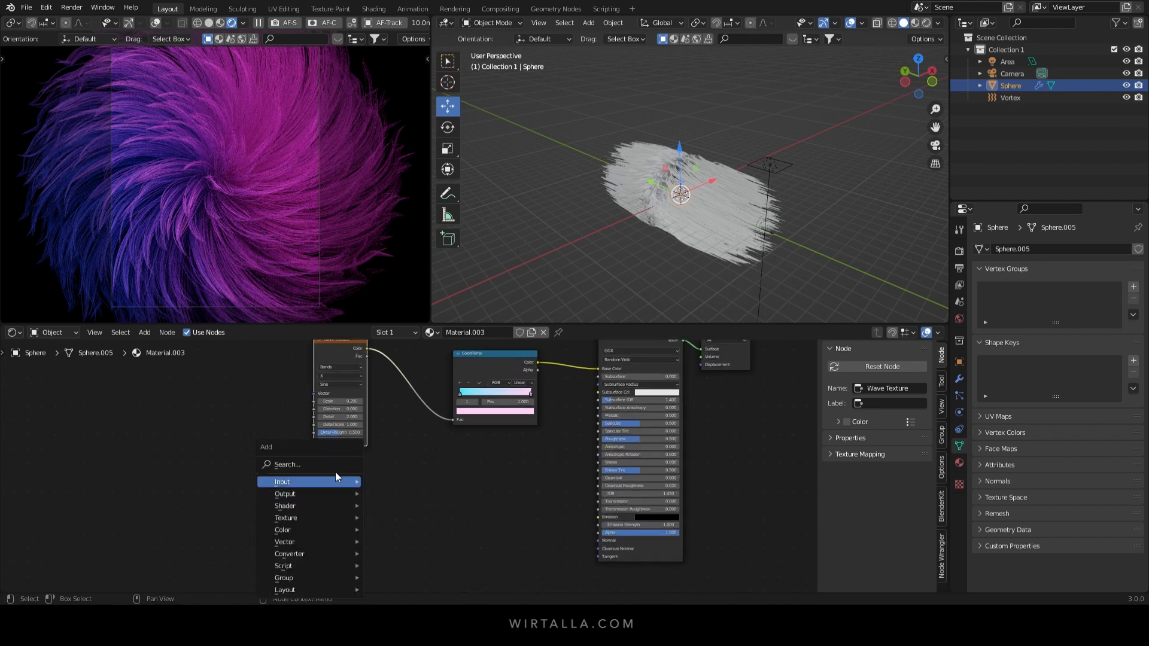
text(v)
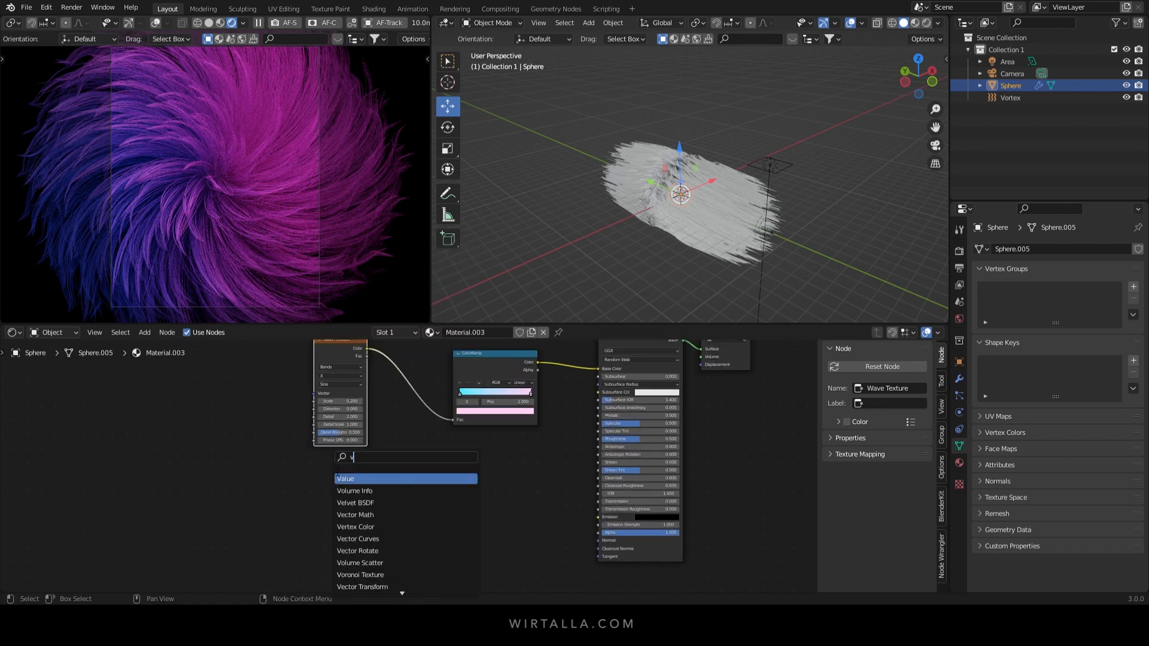
text(or)
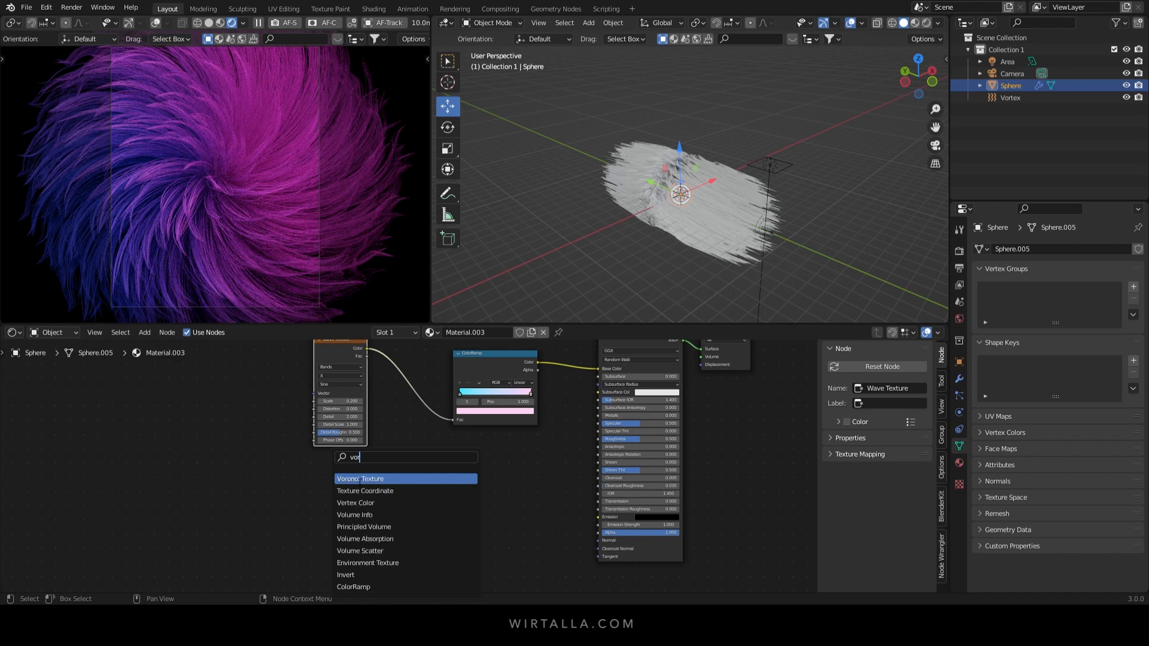
click(372, 479)
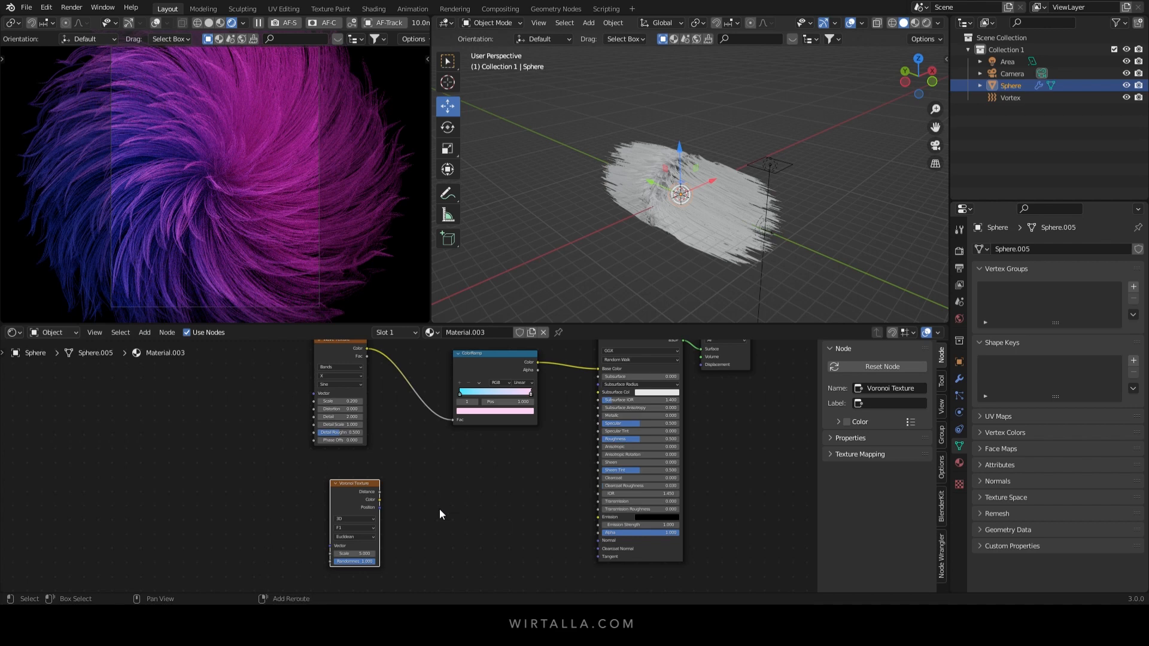
text(colo)
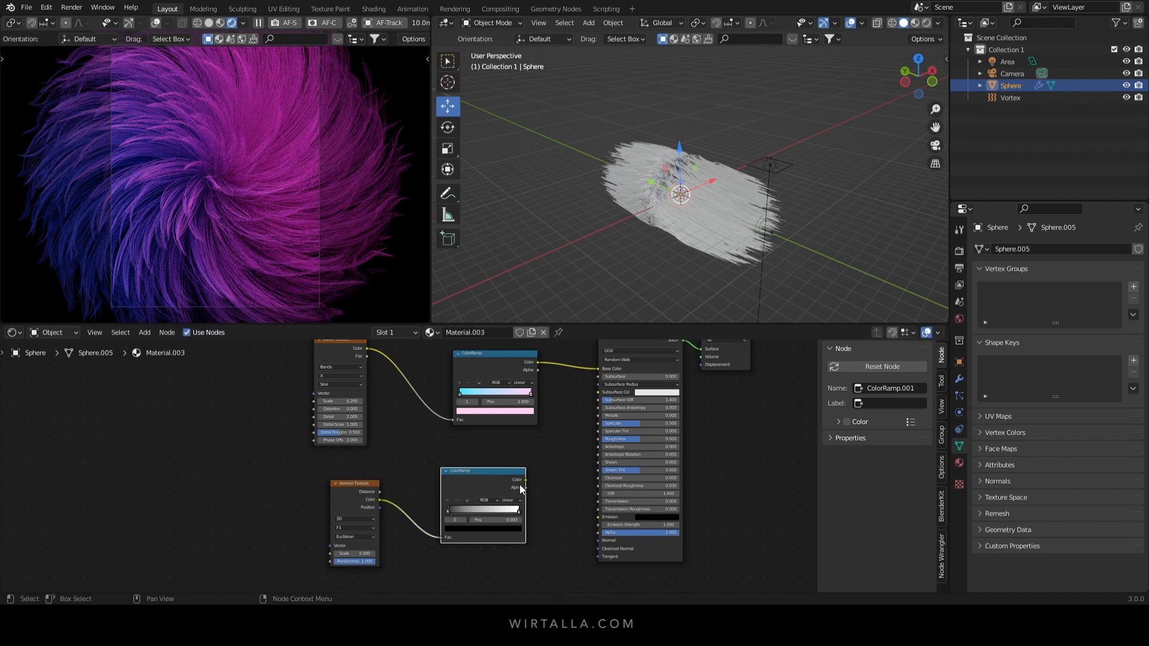
mouse_move(524, 486)
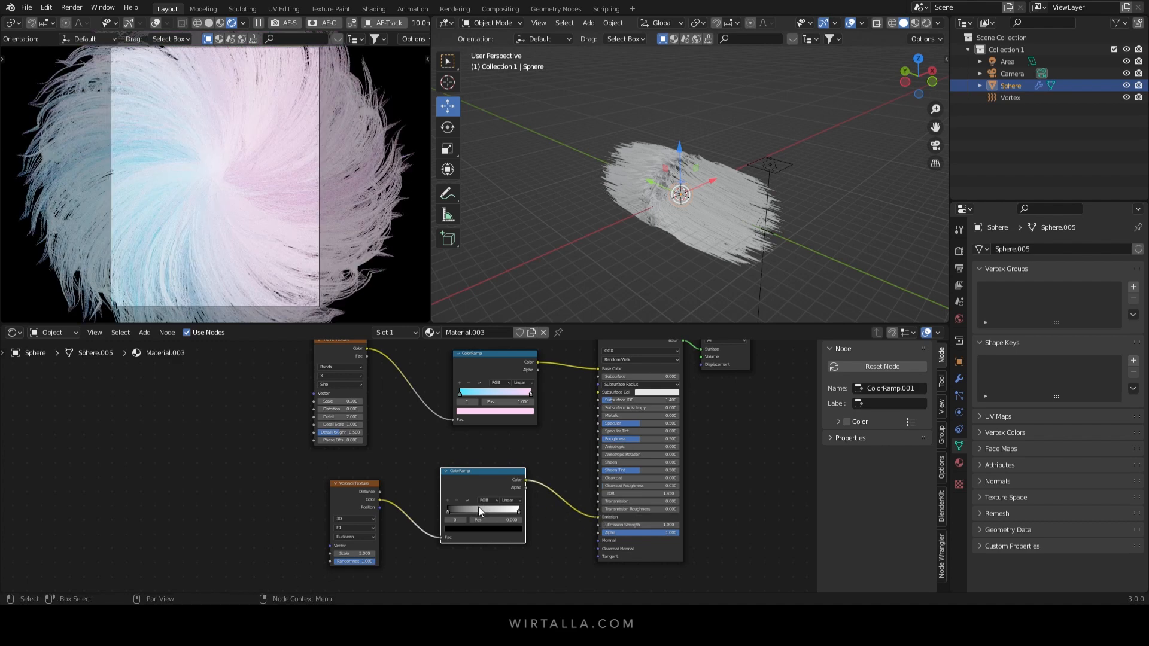
Slide the emission ramp's stops so black dominates, leaving a blue end stop
drag(480, 511, 520, 511)
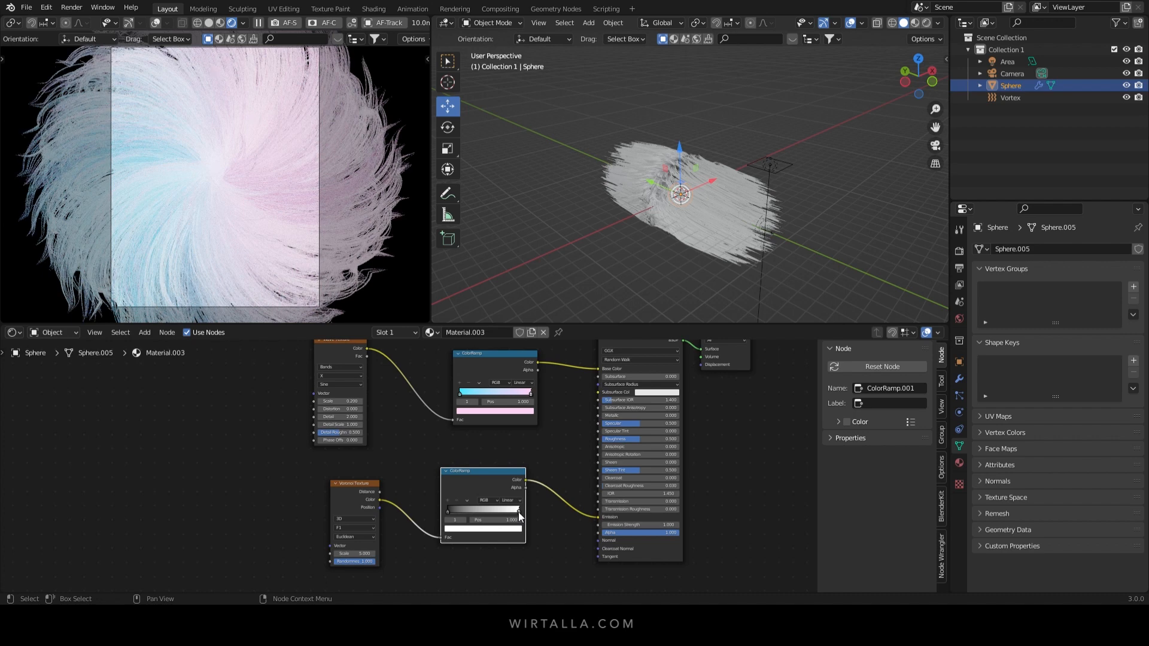
click(484, 511)
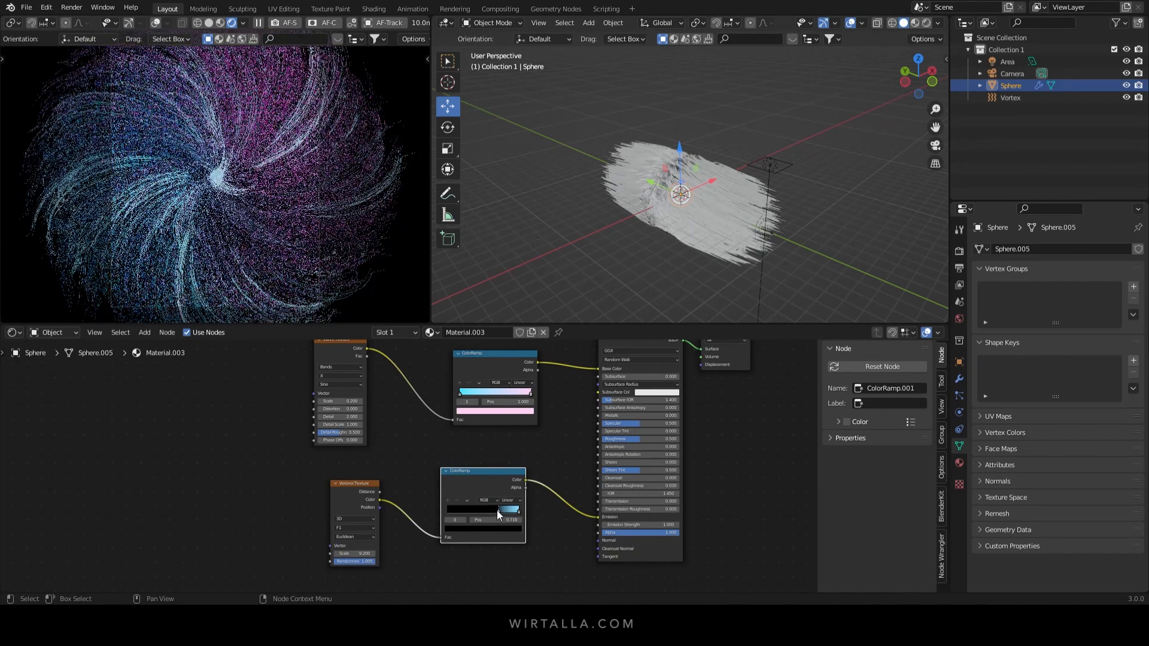
click(355, 553)
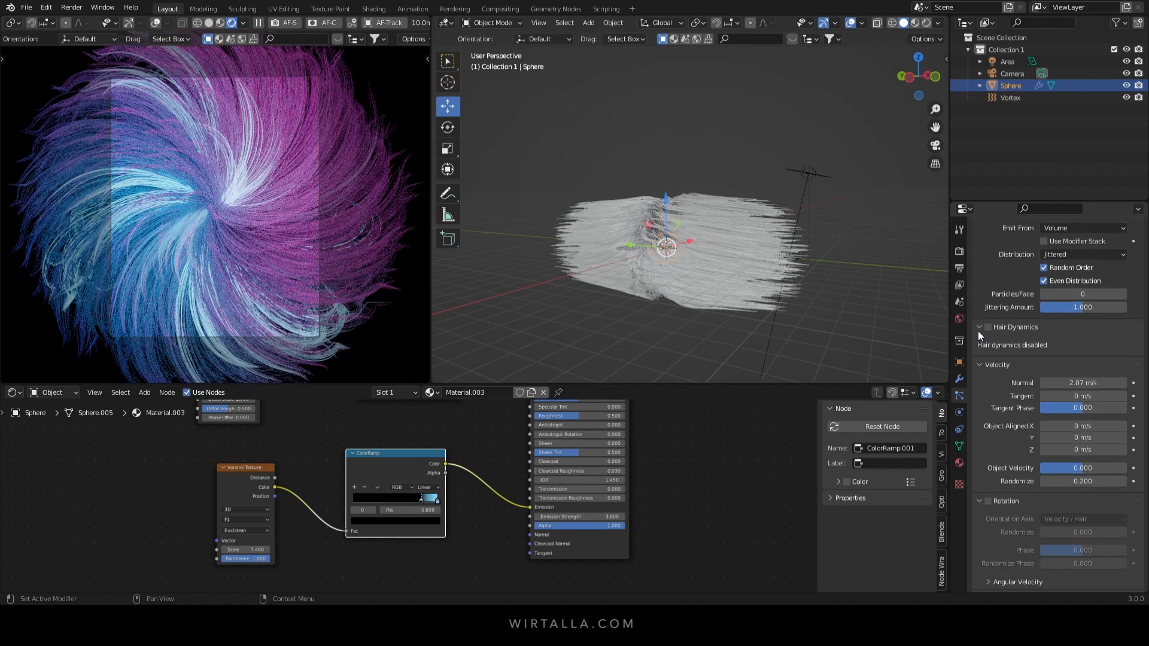
Set the hair children to Interpolated with Display Amount 100
scroll(down, 3)
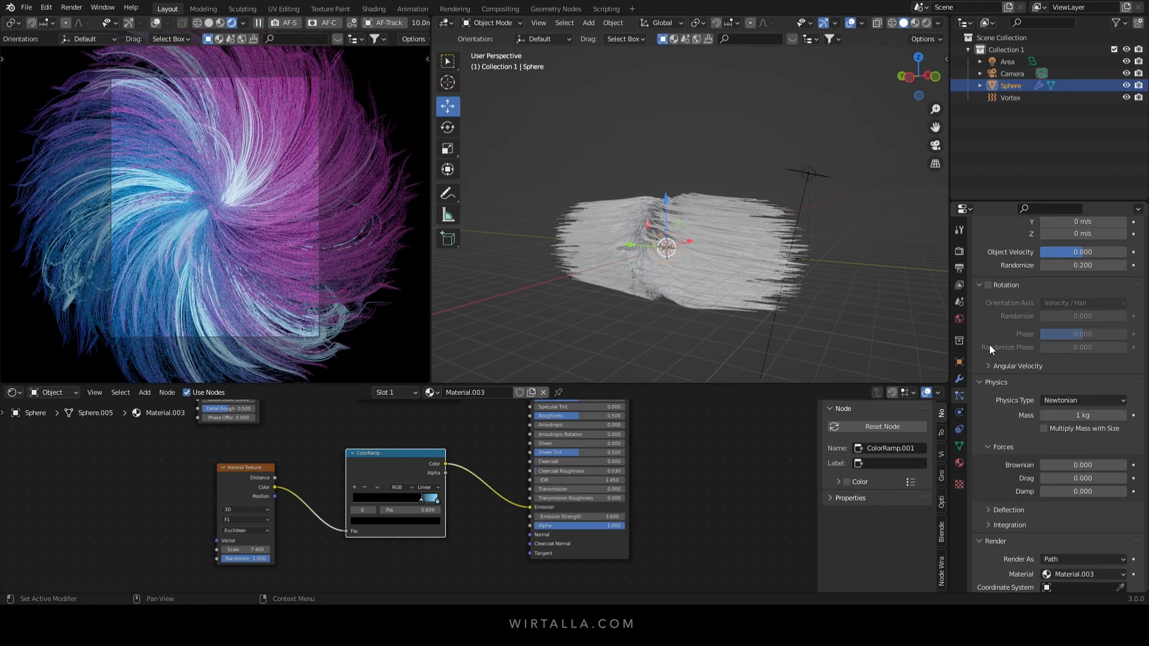
scroll(down, 3)
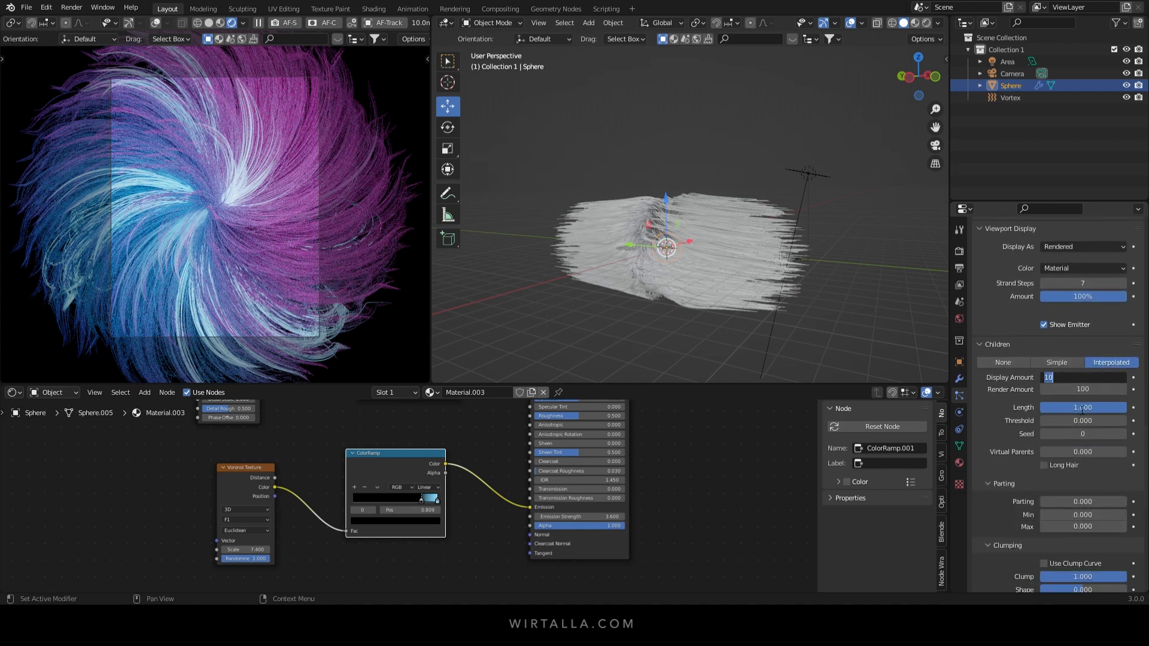
text(100)
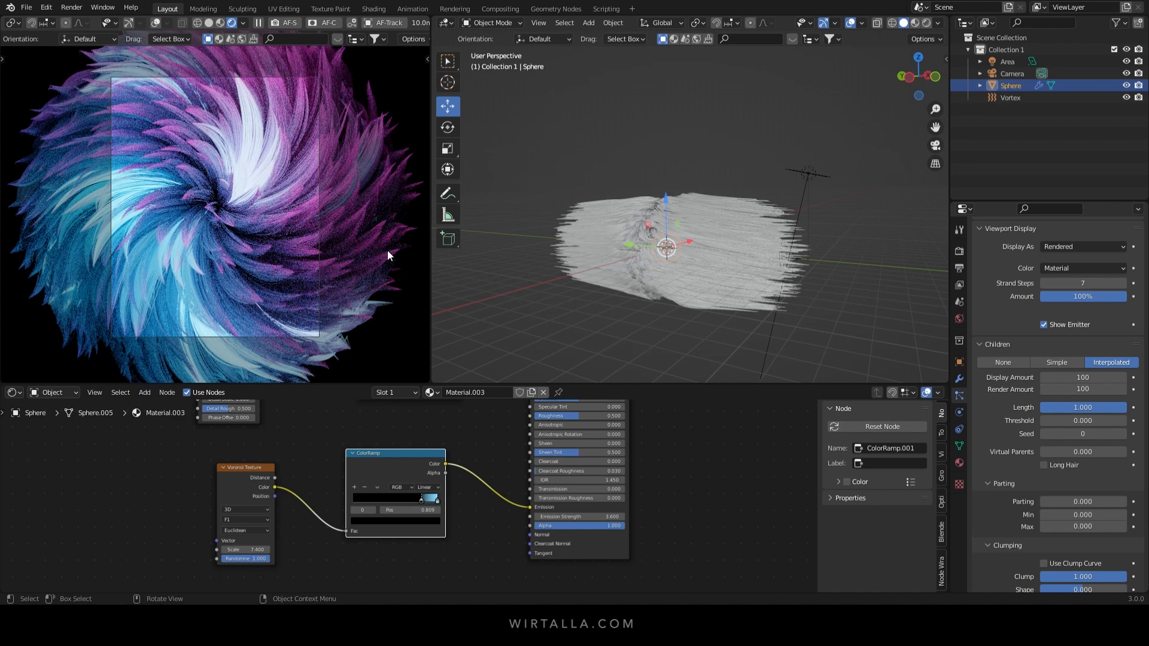
mouse_move(628, 340)
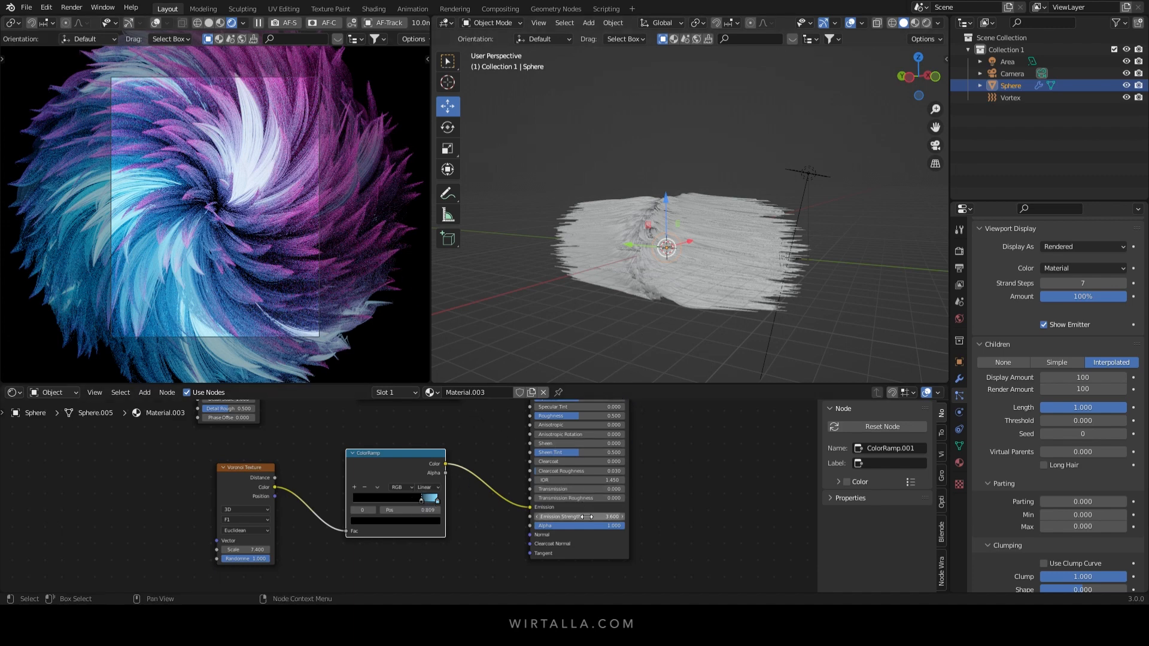
Raise the Voronoi scale to 8.600 and settle the blue ramp stop near 0.782
drag(421, 498, 416, 498)
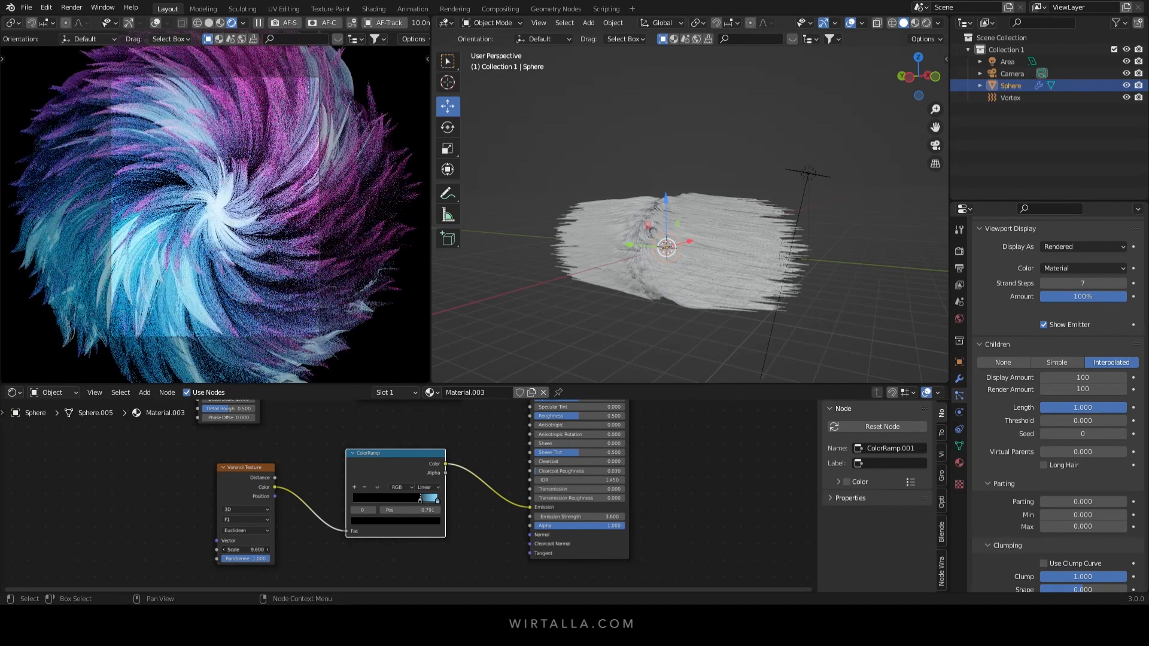
drag(421, 498, 414, 504)
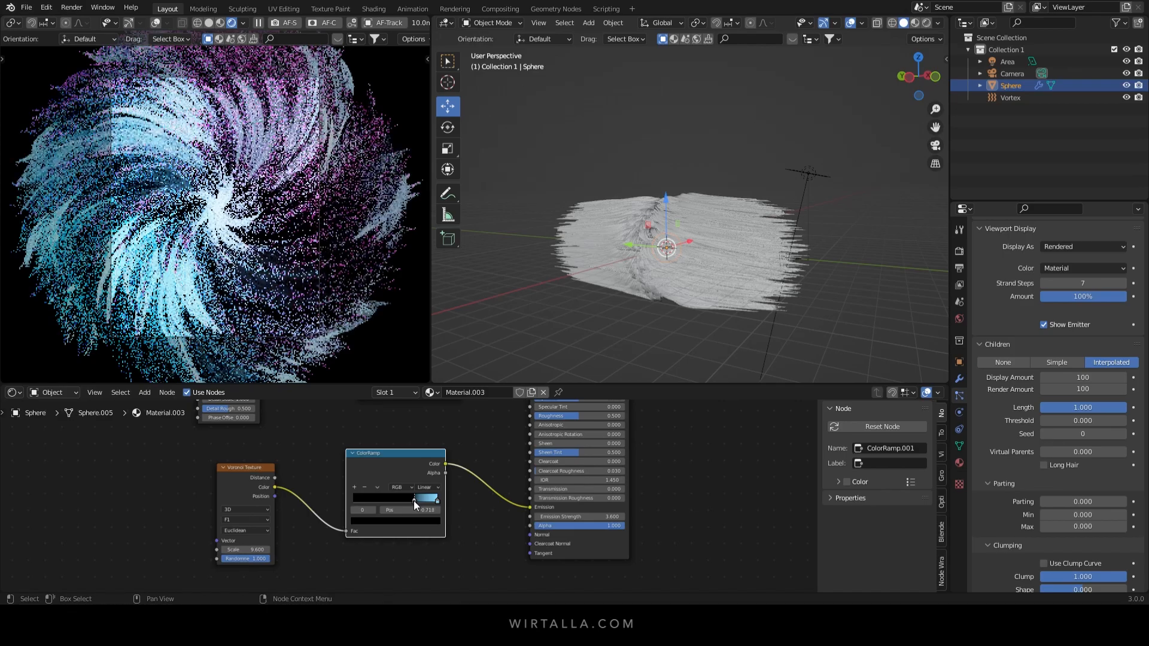
drag(418, 497, 429, 498)
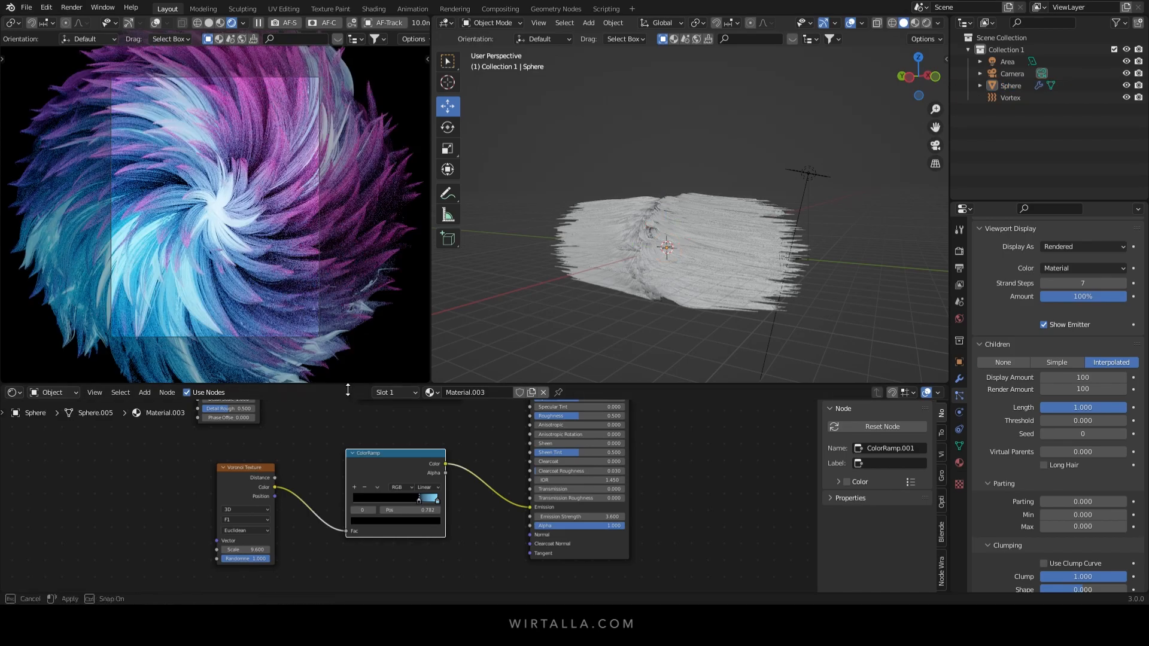